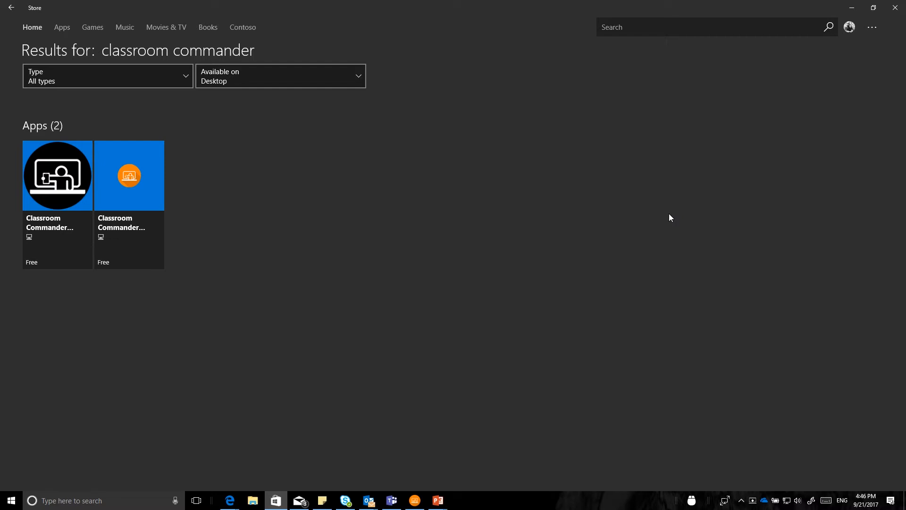
mouse_move(346, 232)
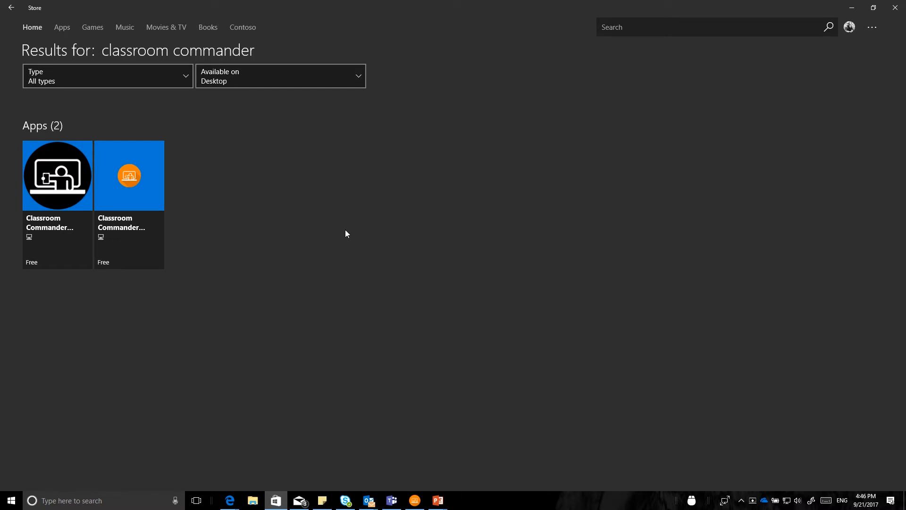
mouse_move(232, 287)
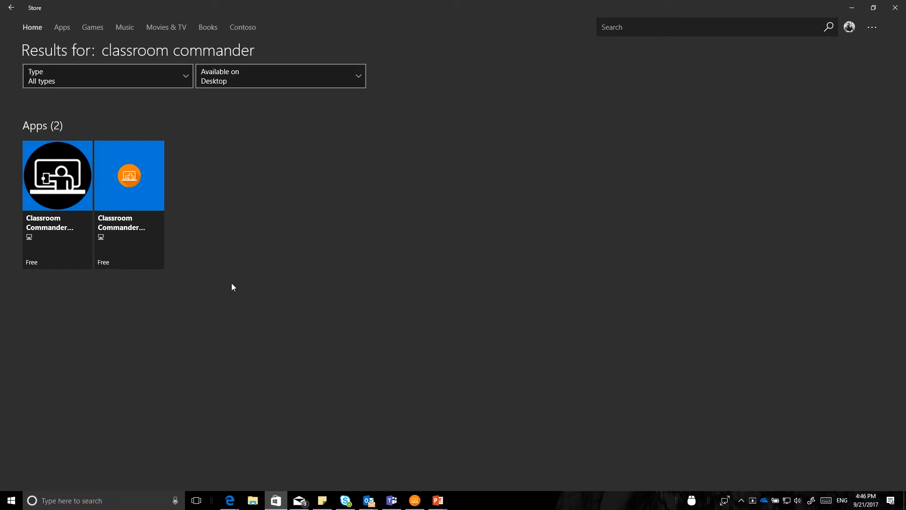
mouse_move(49, 209)
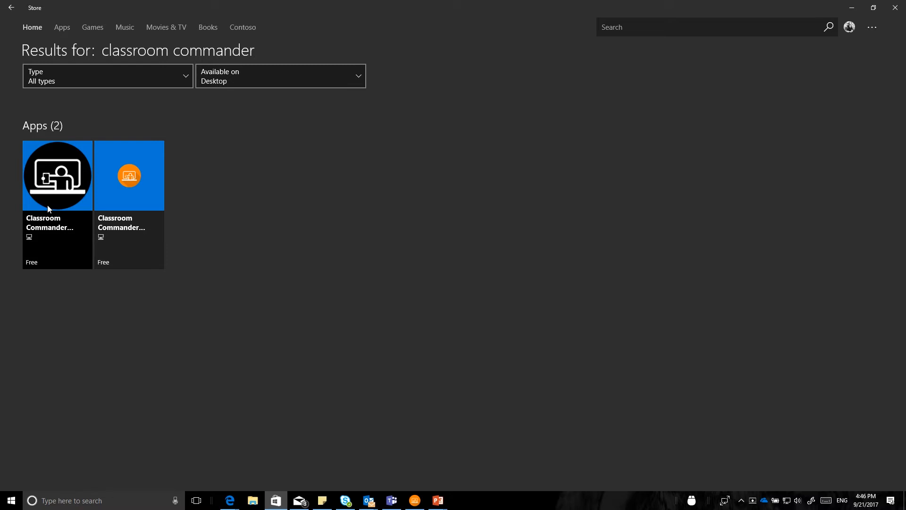
mouse_move(61, 193)
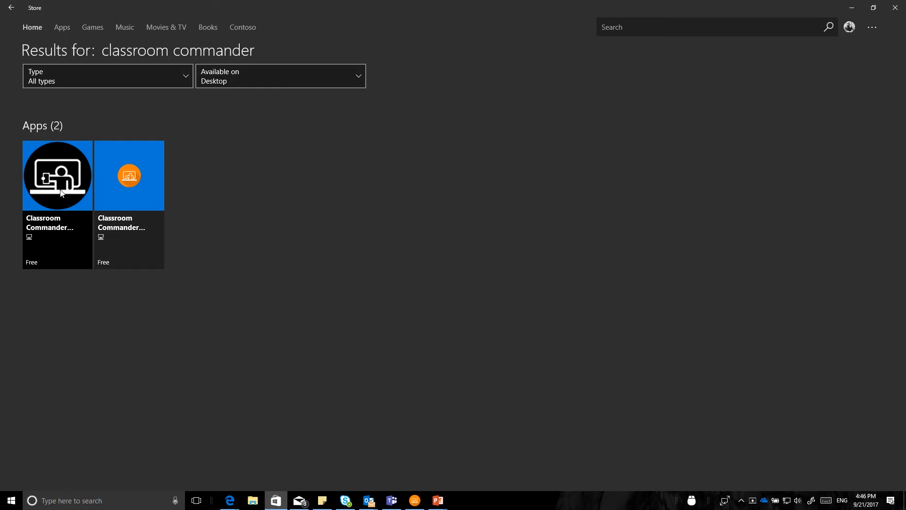
mouse_move(137, 186)
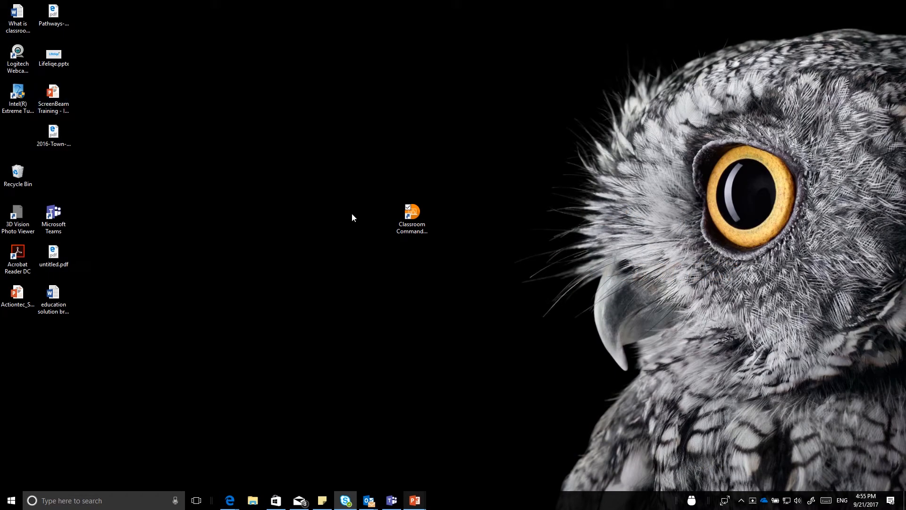
Launch the Classroom Commander Teacher app and log in as 'Mr. Lopez'
click(412, 214)
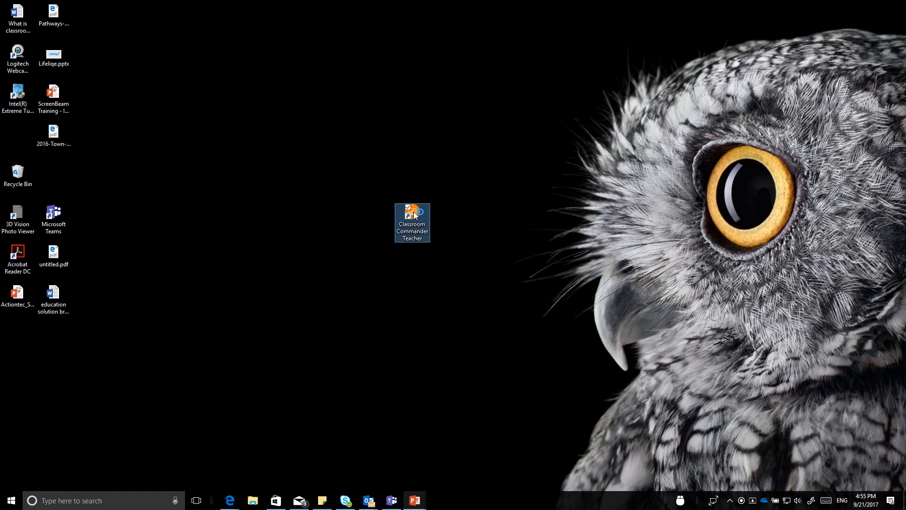
double_click(411, 212)
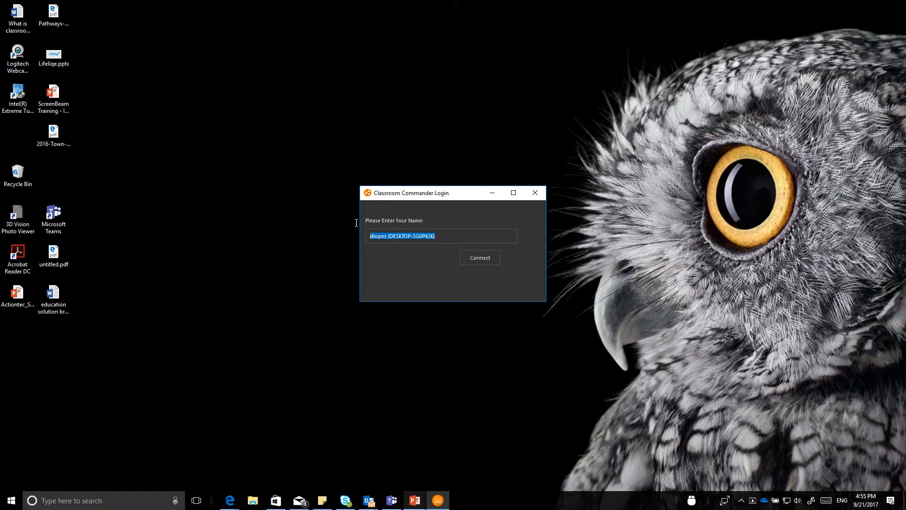
text(Mr.)
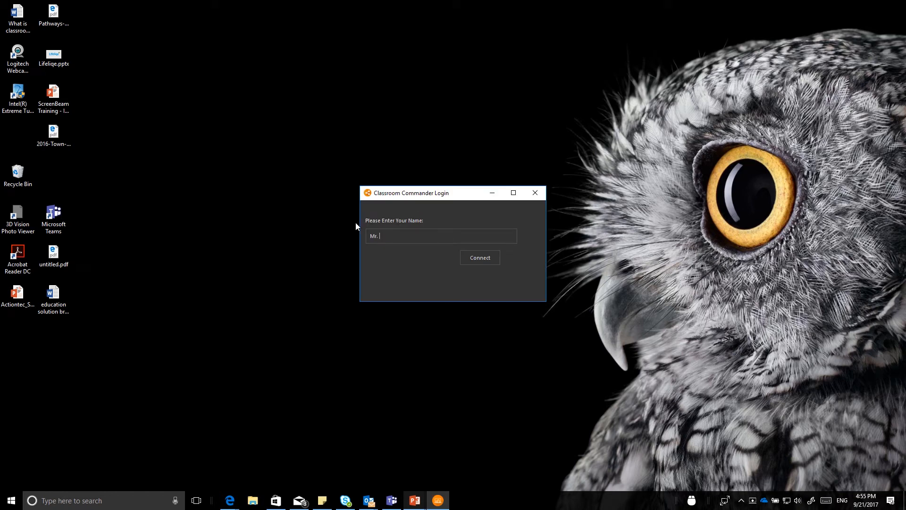
text(Lopez)
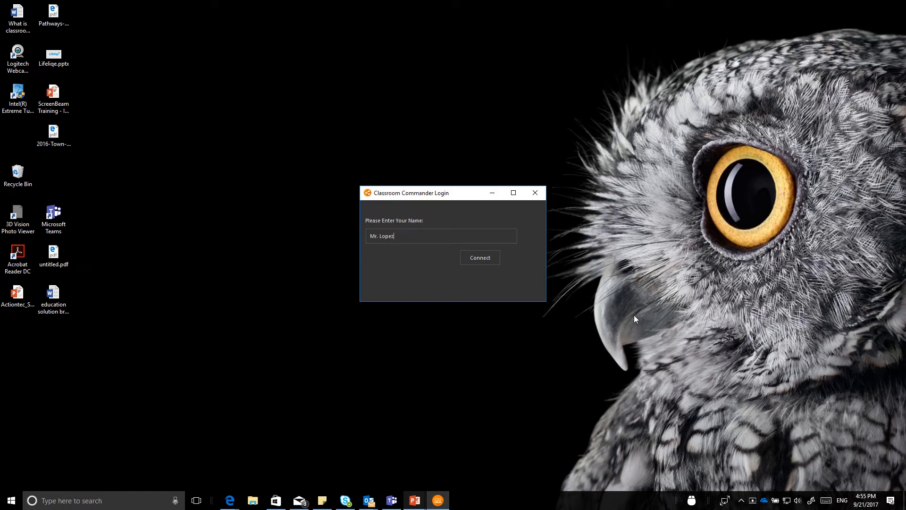
click(480, 257)
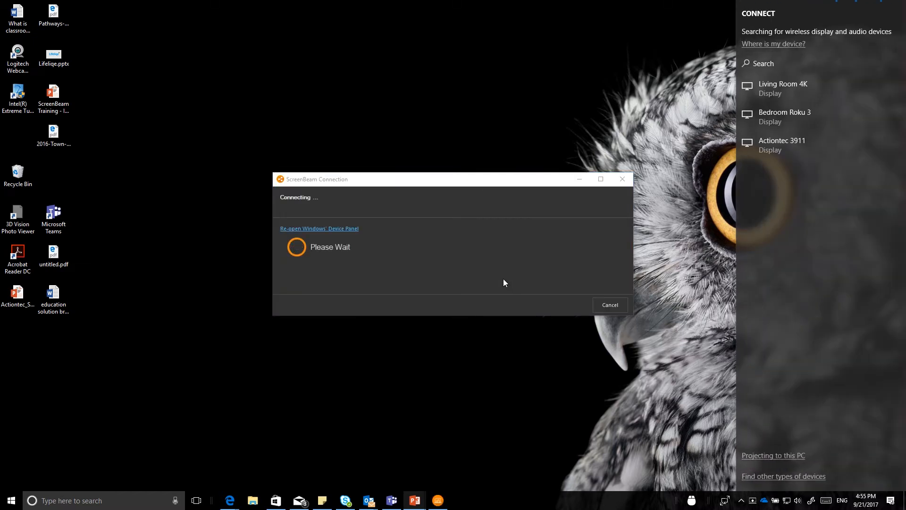
mouse_move(792, 202)
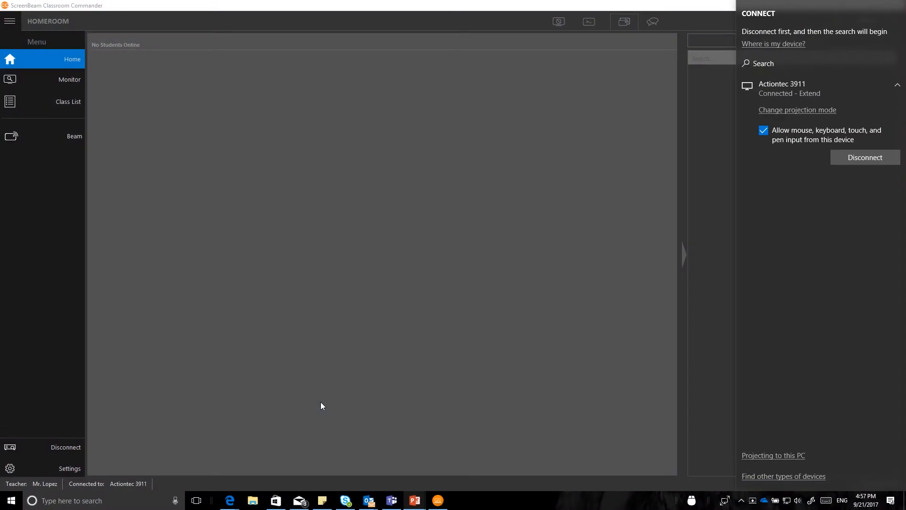
mouse_move(459, 371)
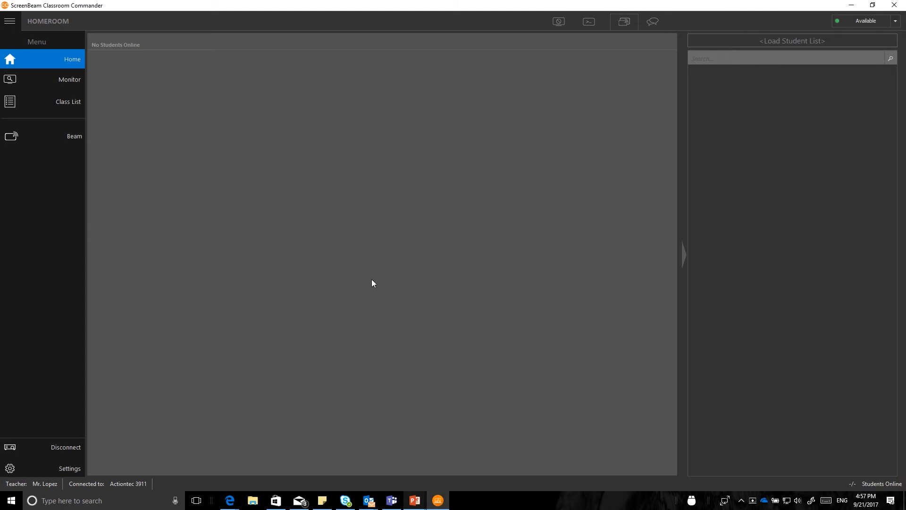
mouse_move(299, 315)
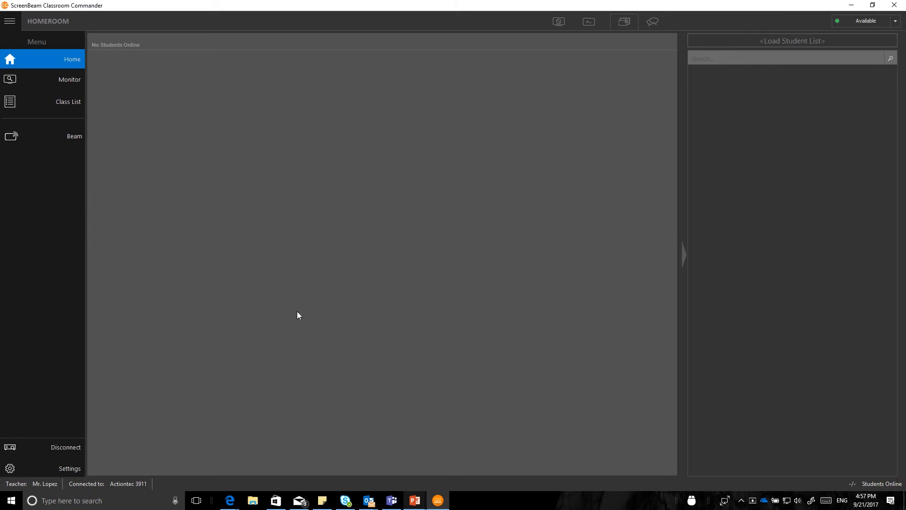
mouse_move(195, 291)
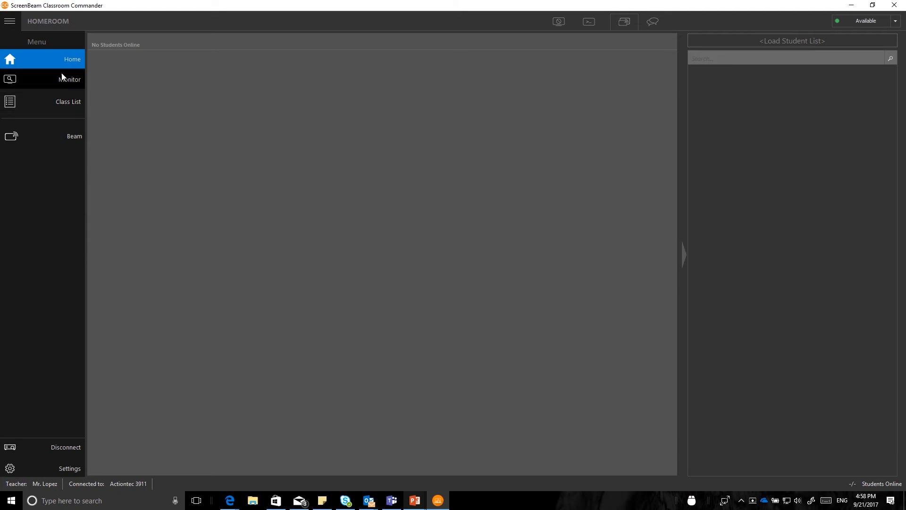
mouse_move(66, 84)
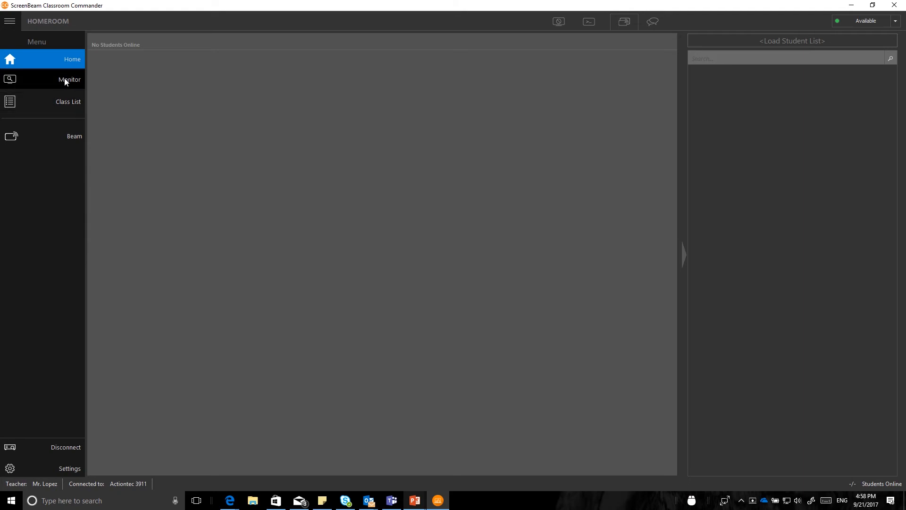
mouse_move(65, 66)
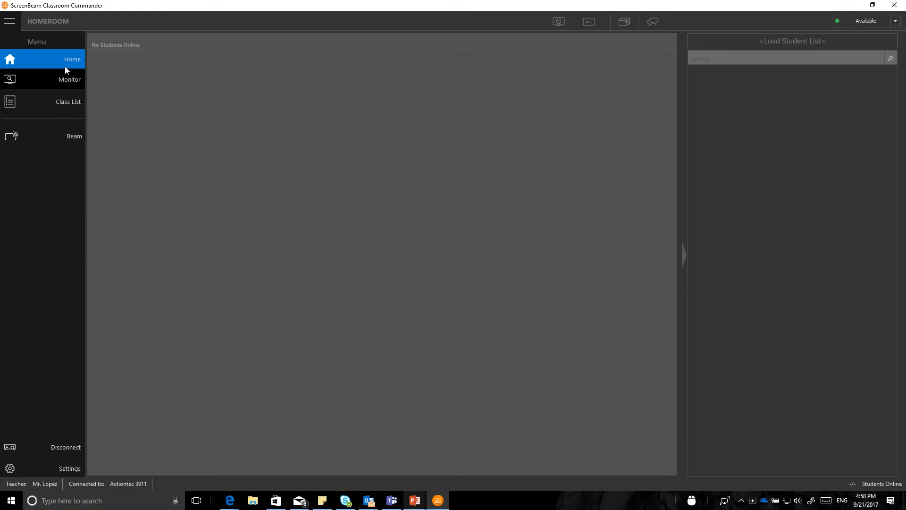
mouse_move(66, 133)
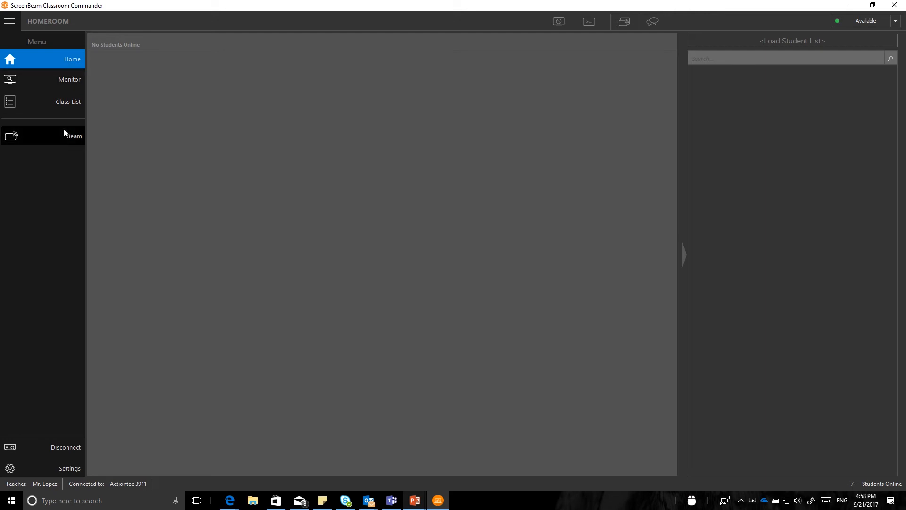
mouse_move(558, 20)
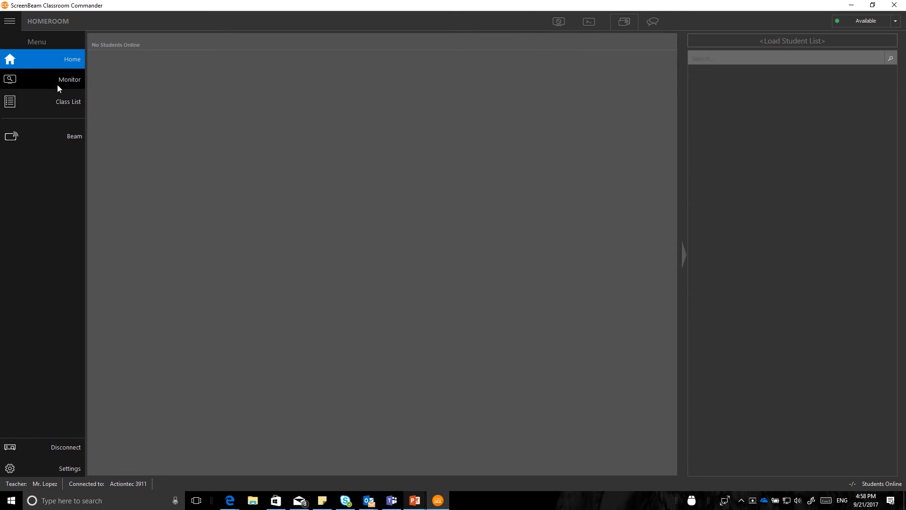
mouse_move(128, 83)
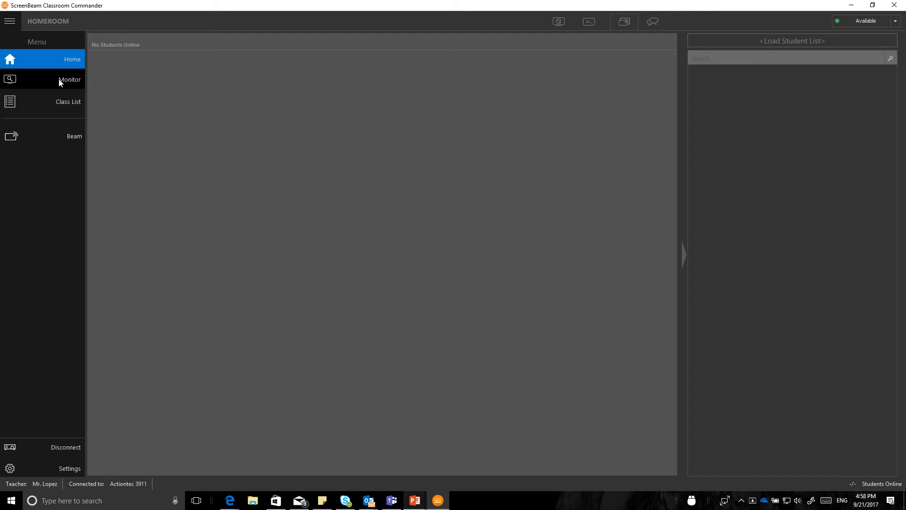
mouse_move(678, 313)
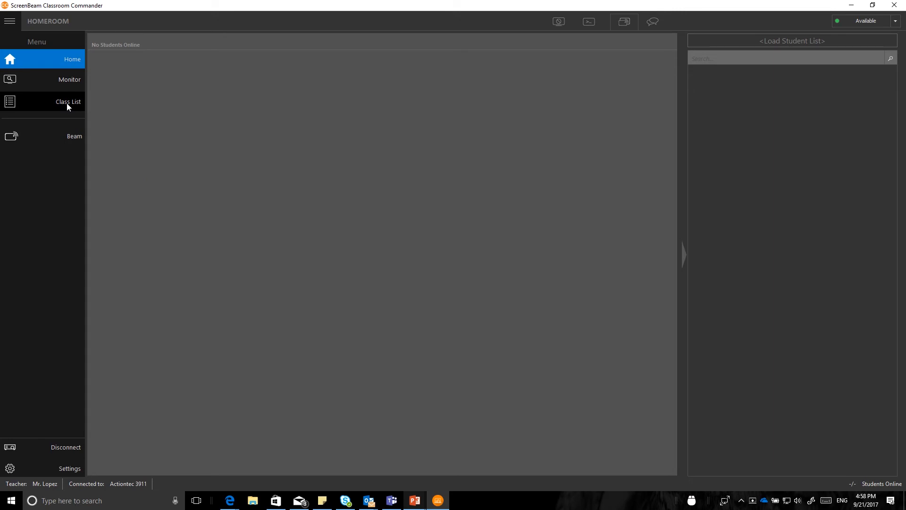
mouse_move(66, 137)
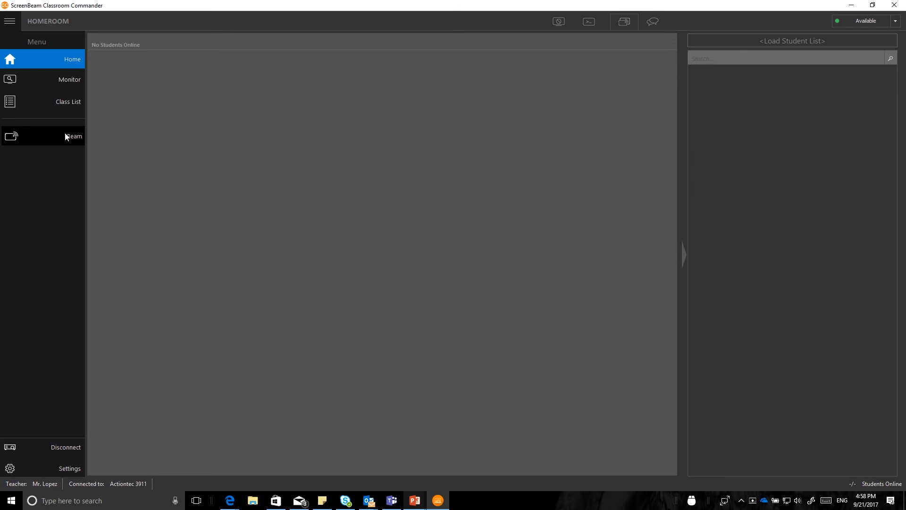
Switch the Homeroom dashboard into Beam mode
click(42, 136)
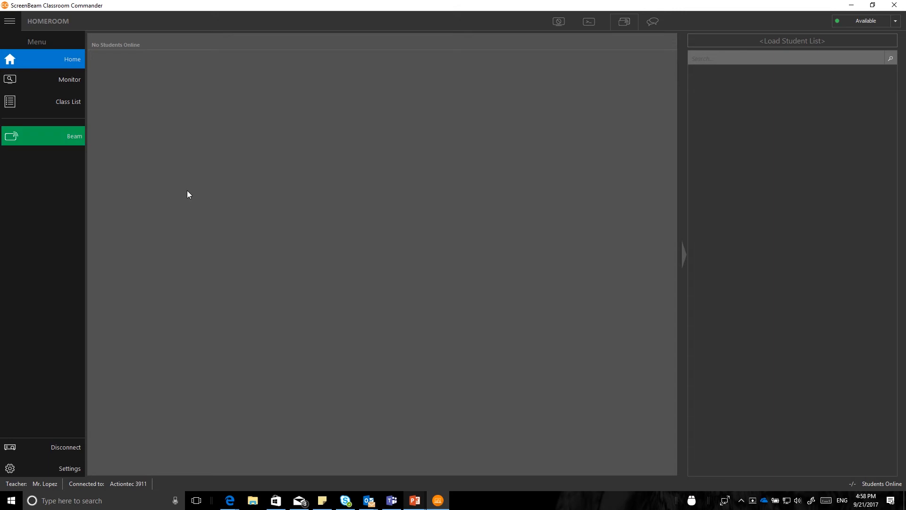
mouse_move(256, 194)
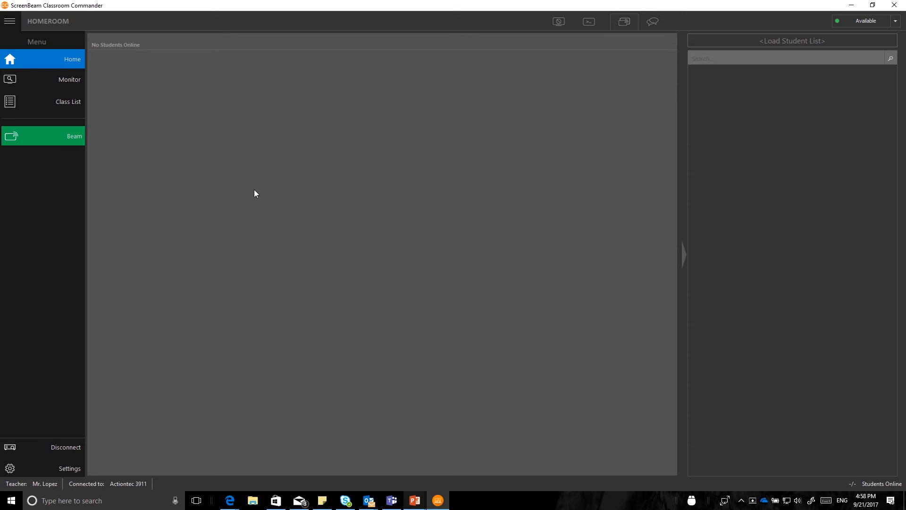
mouse_move(61, 142)
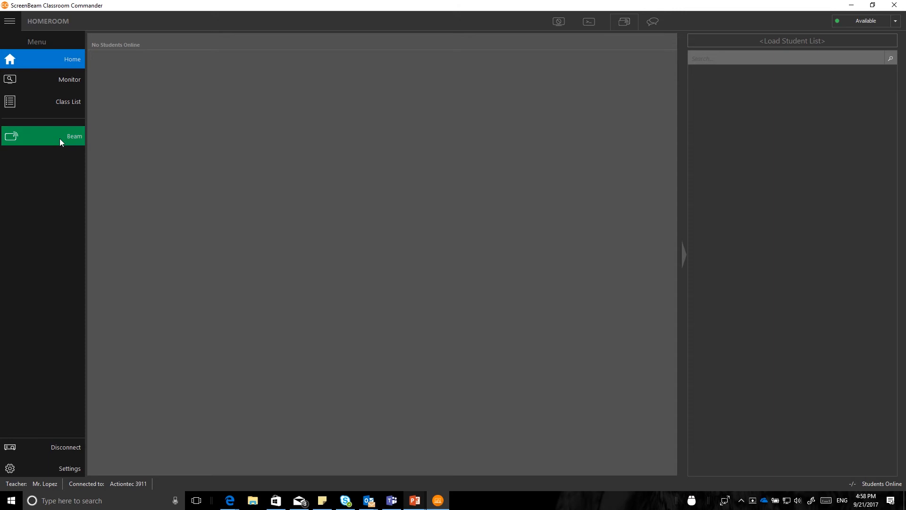
mouse_move(290, 276)
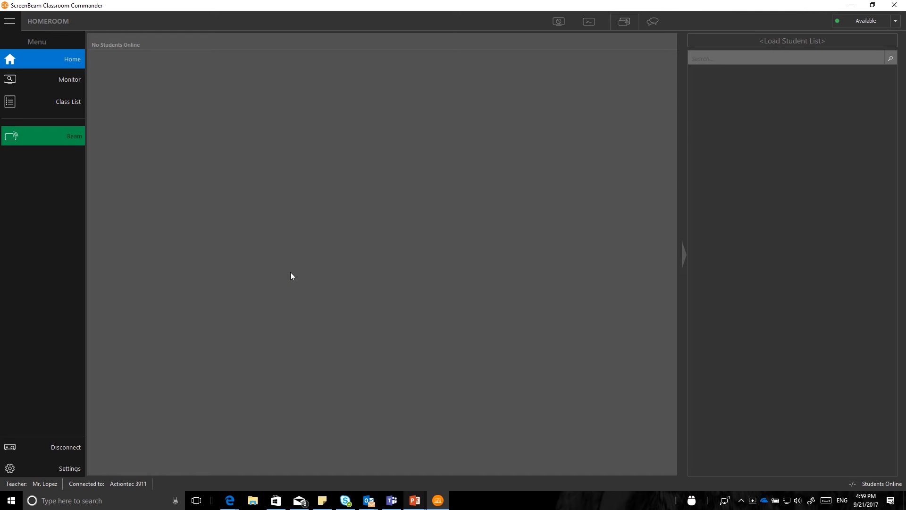
mouse_move(357, 279)
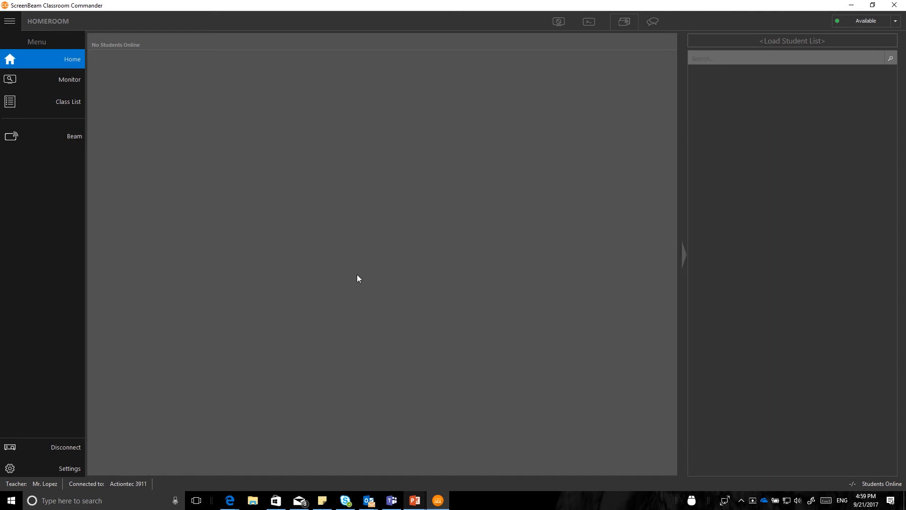
mouse_move(344, 307)
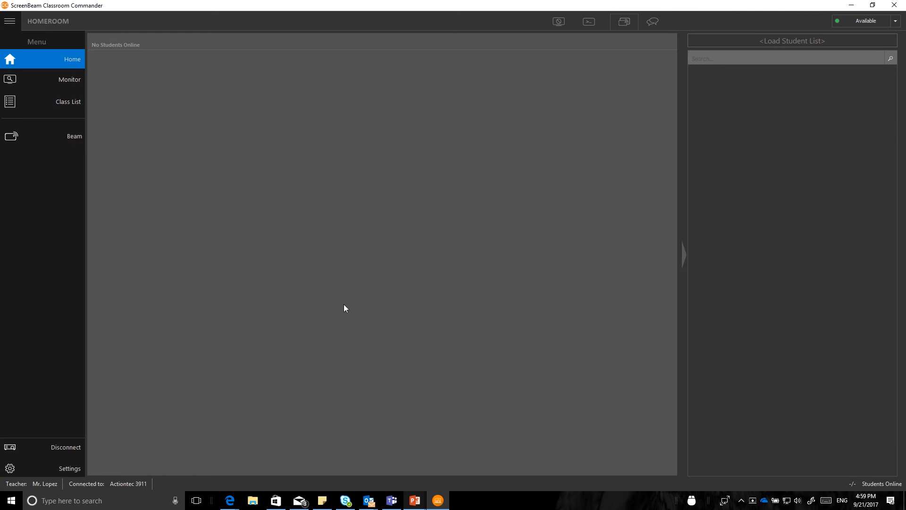
mouse_move(89, 325)
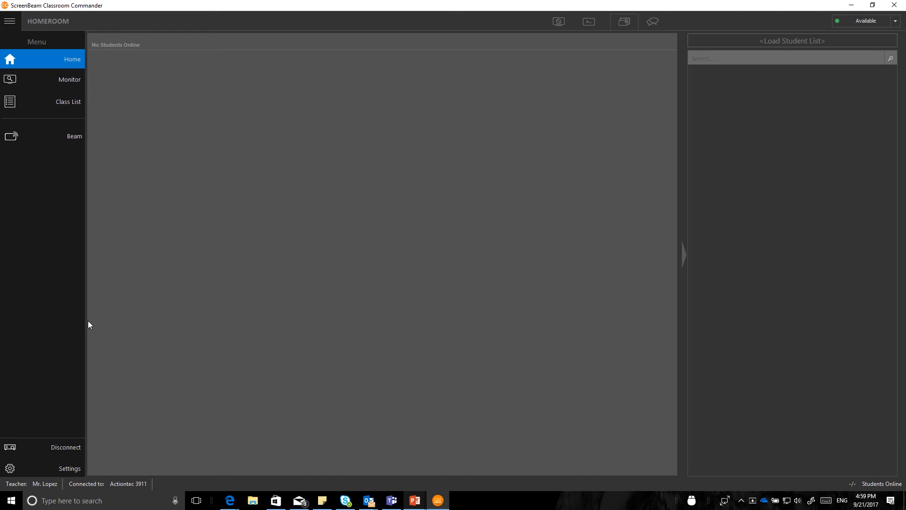
mouse_move(31, 454)
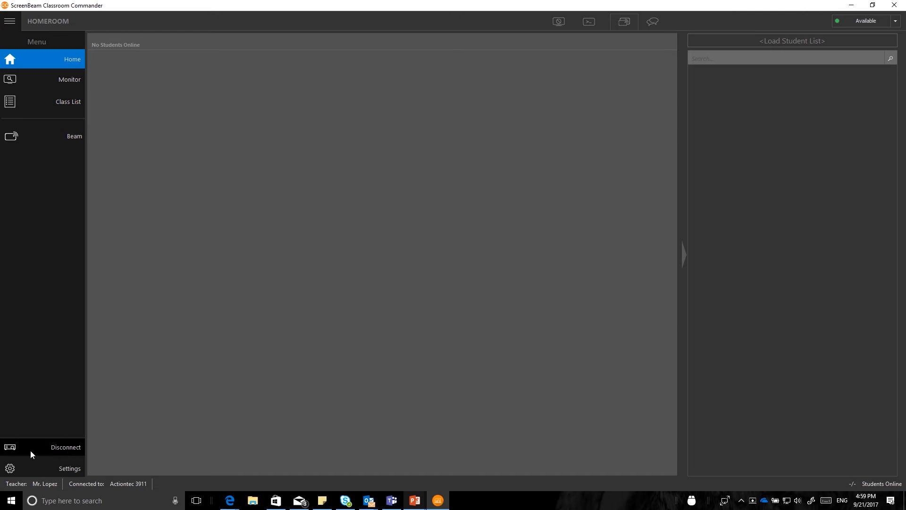
mouse_move(212, 429)
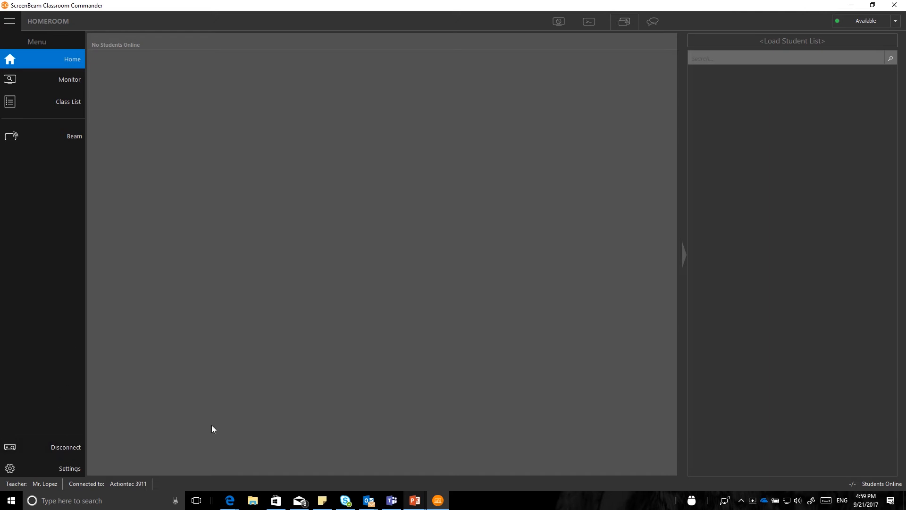
mouse_move(164, 337)
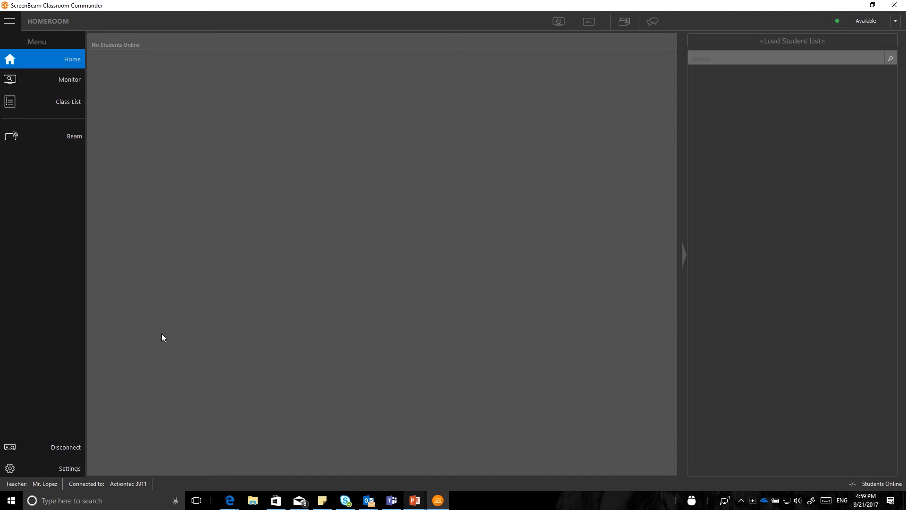
mouse_move(163, 334)
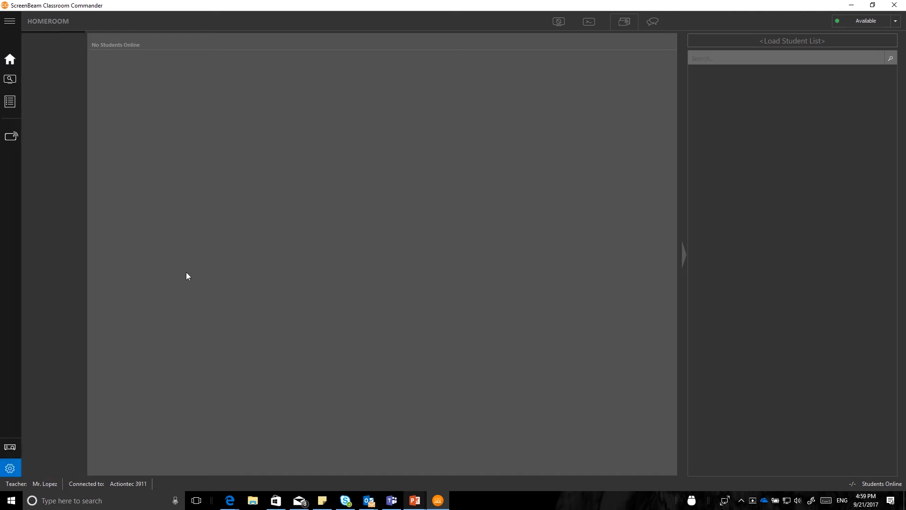
Glance at Settings, return Home, and expand the side menu with labels
click(10, 466)
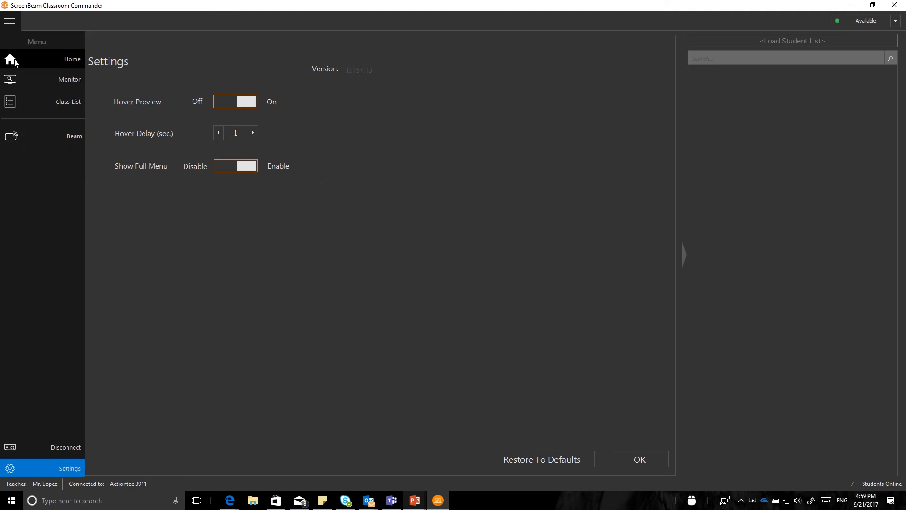
click(10, 59)
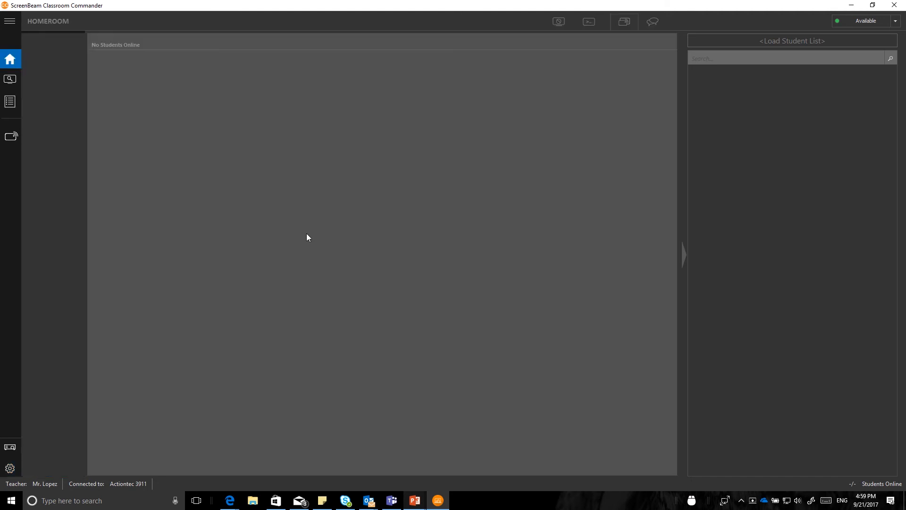
click(9, 22)
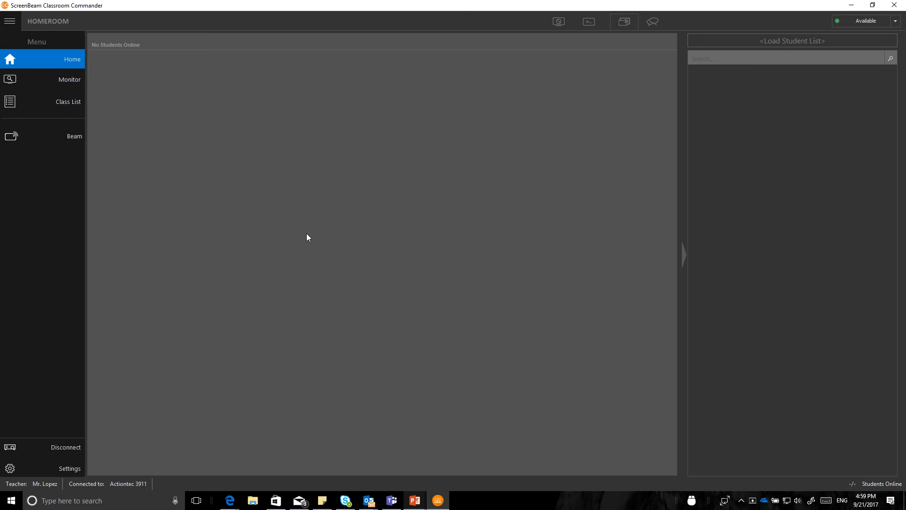
mouse_move(300, 237)
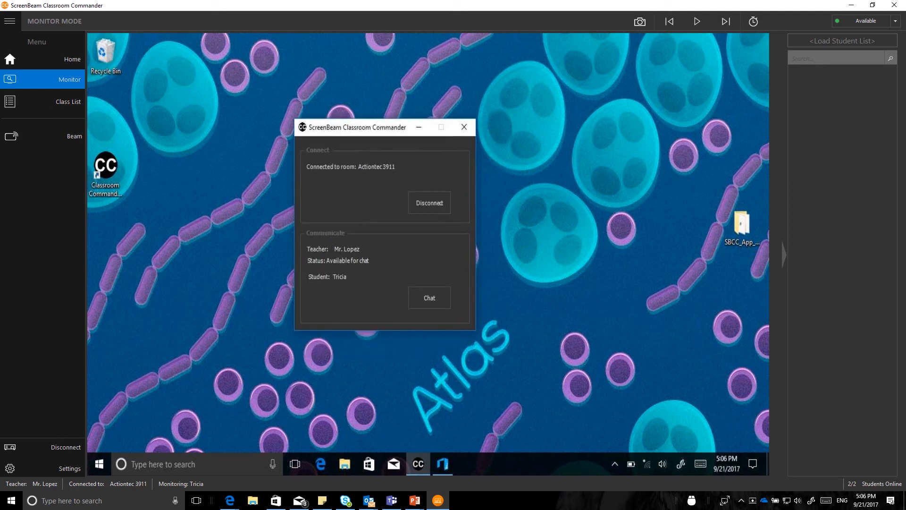
Drag aside and minimise the student app window on Tricia's monitored desktop
drag(358, 127, 378, 124)
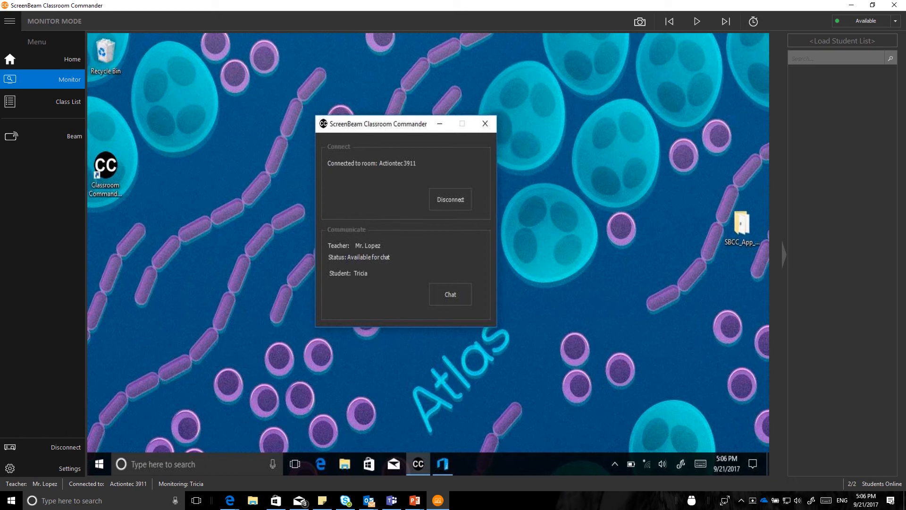
mouse_move(443, 125)
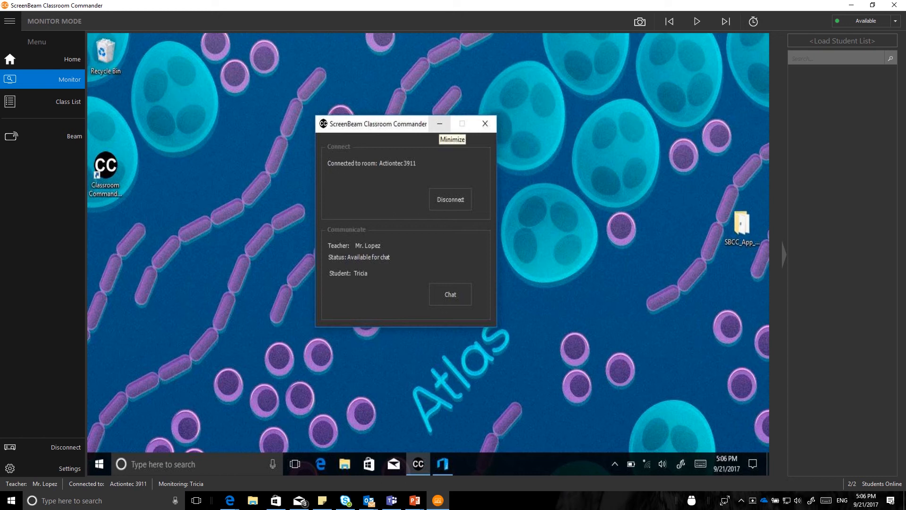
click(444, 126)
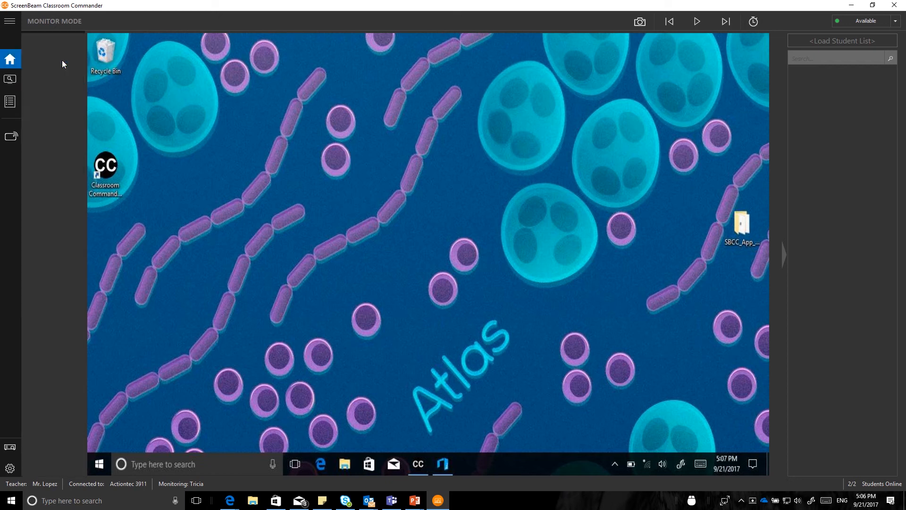
Return to the student overview, expand the menu, and open Tricia's water molecule screen
click(10, 59)
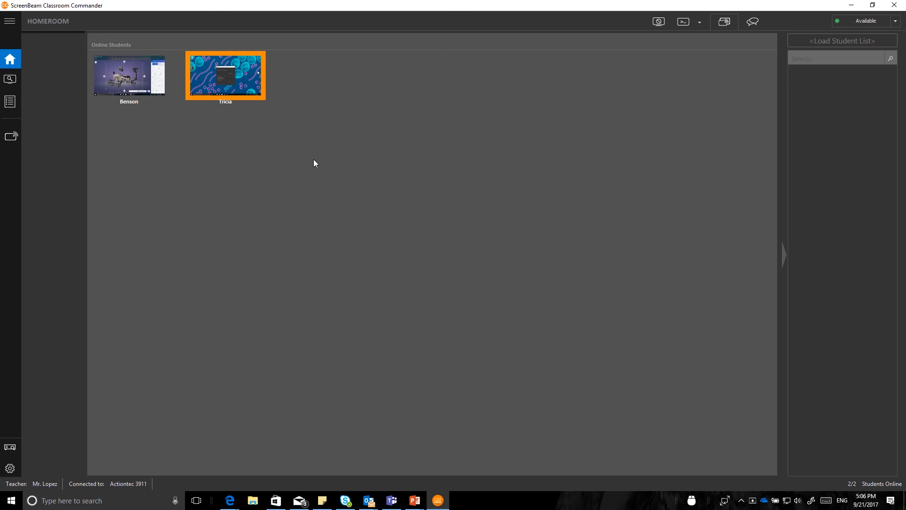
click(8, 21)
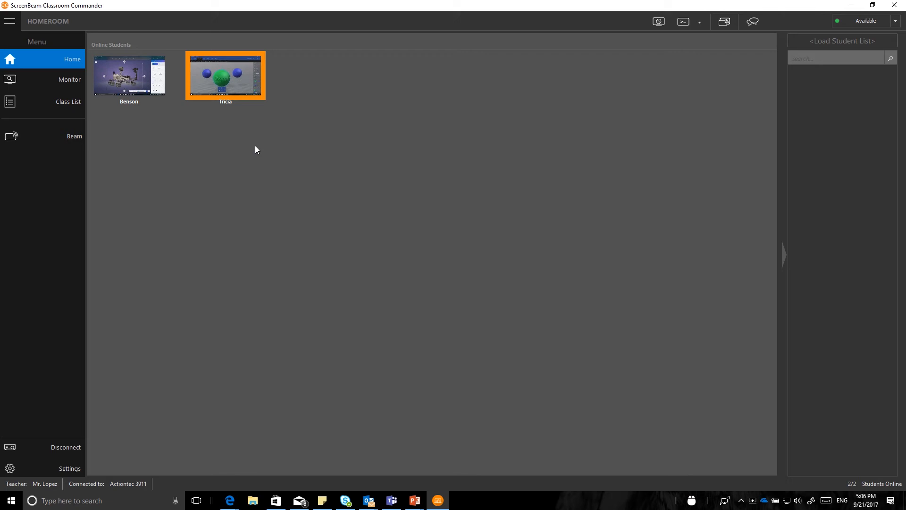
mouse_move(59, 81)
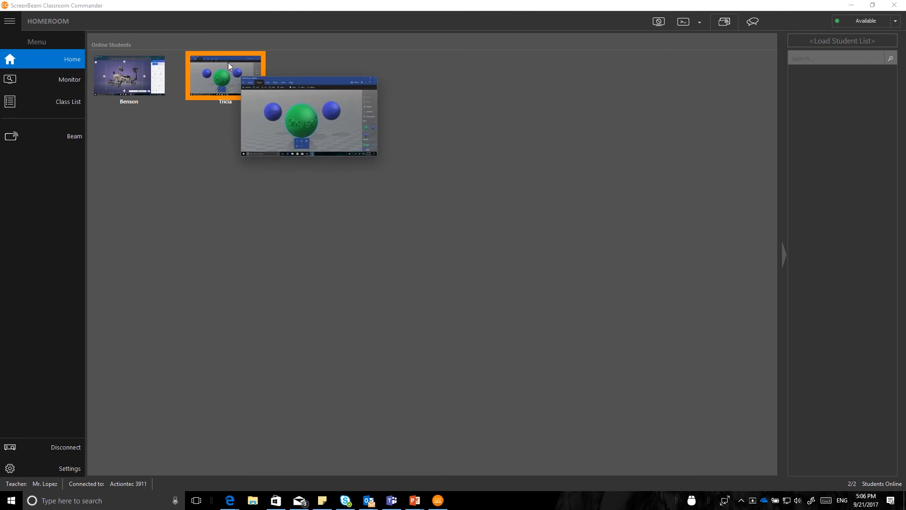
click(69, 79)
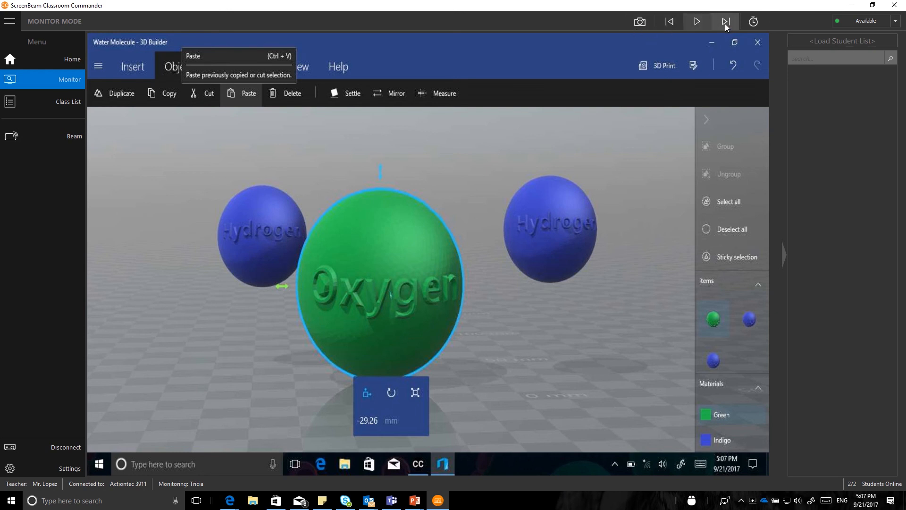
click(724, 21)
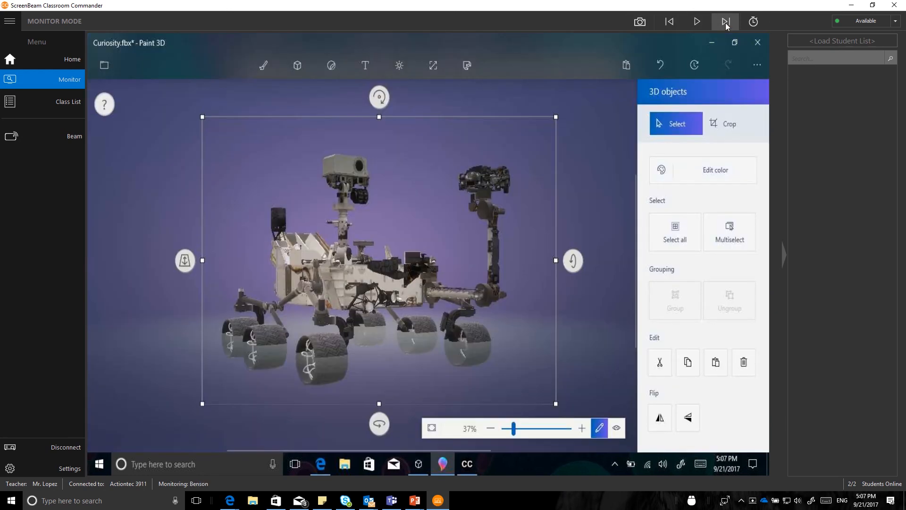
click(725, 21)
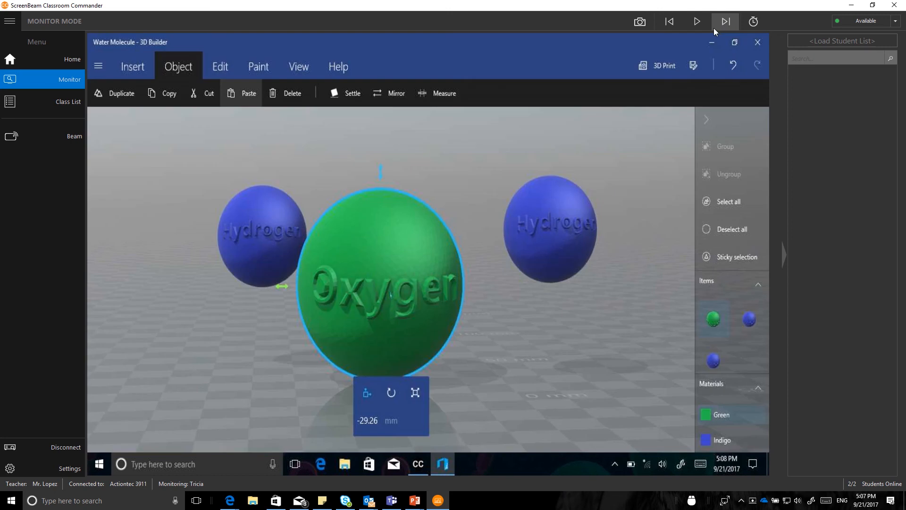
mouse_move(639, 21)
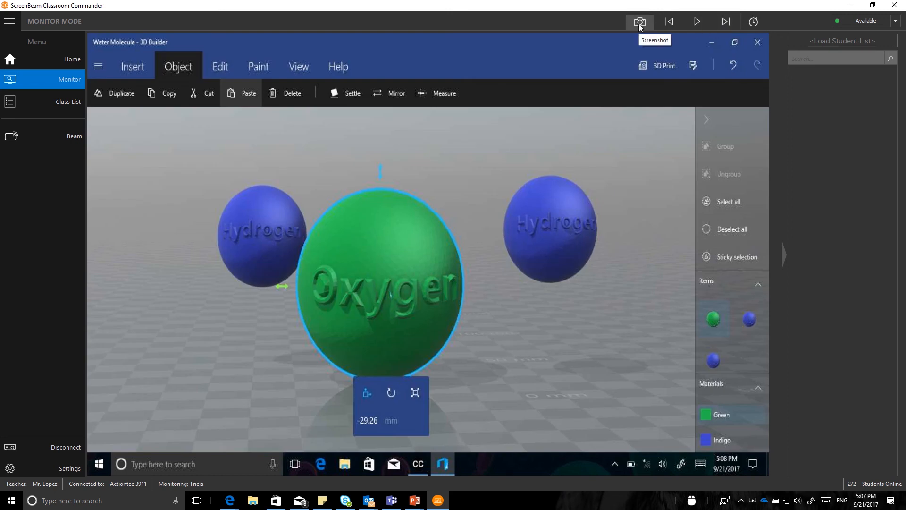
Capture a screenshot of Tricia's water molecule screen and dismiss the saved notice
click(639, 21)
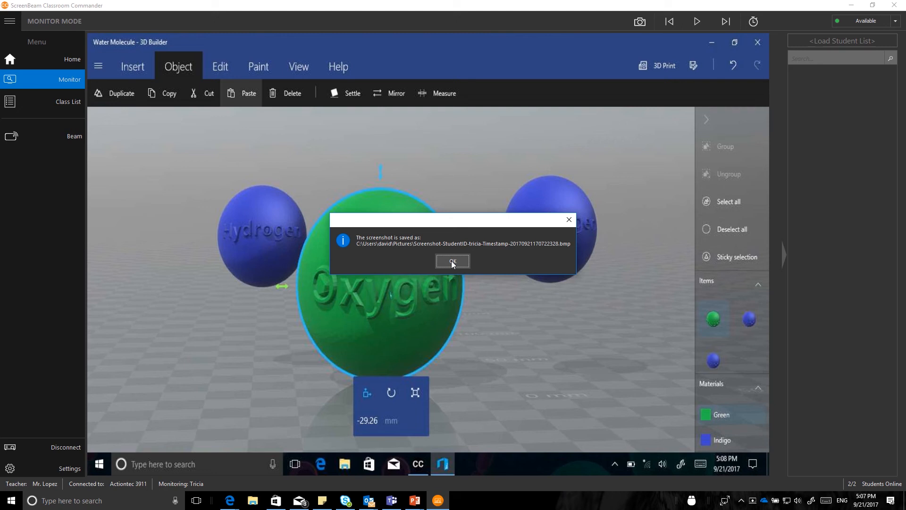
click(452, 261)
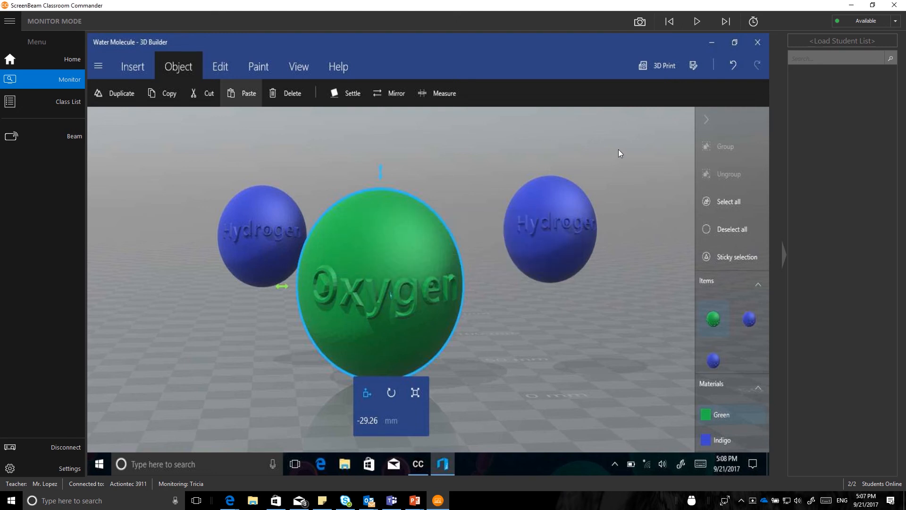
mouse_move(667, 41)
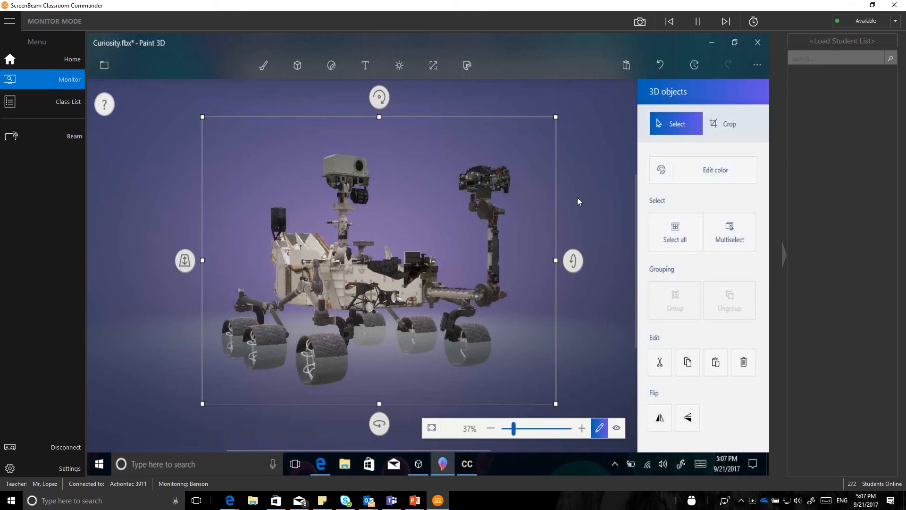
mouse_move(611, 175)
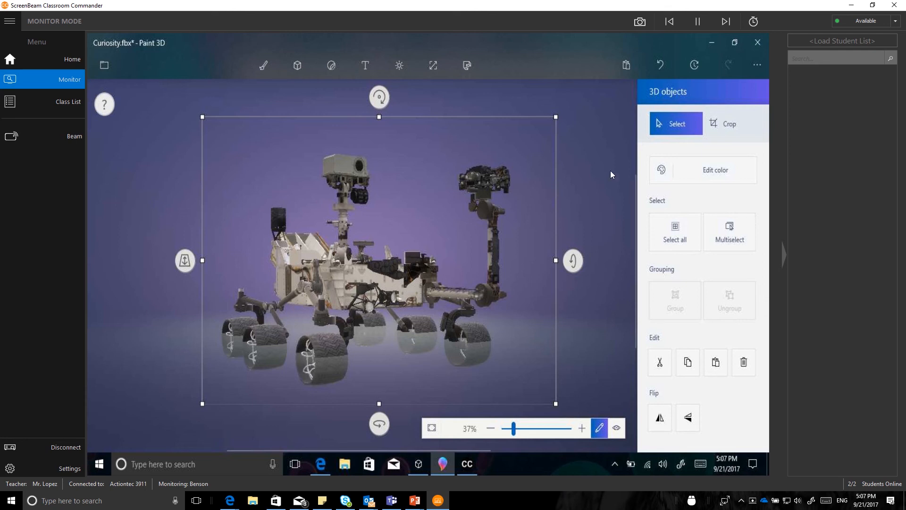
mouse_move(753, 22)
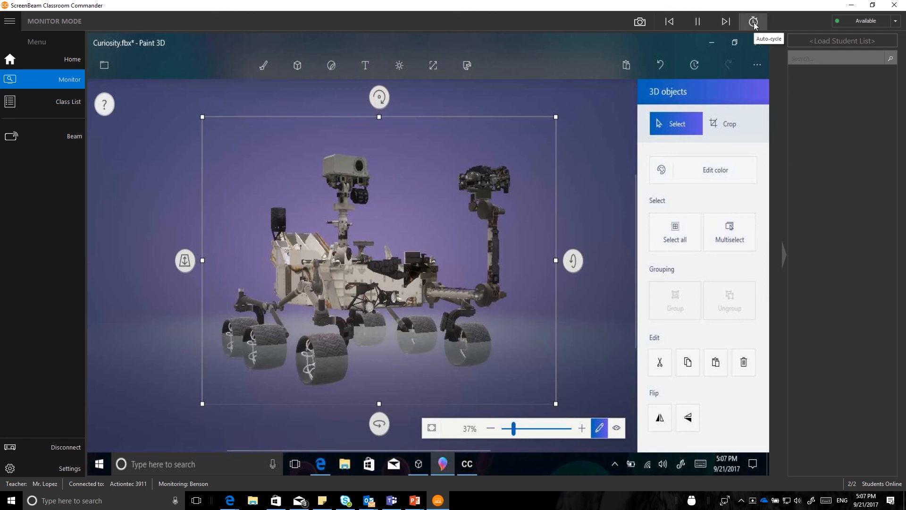
Review the auto-cycle timer's 30-second interval and cancel without changes
click(753, 21)
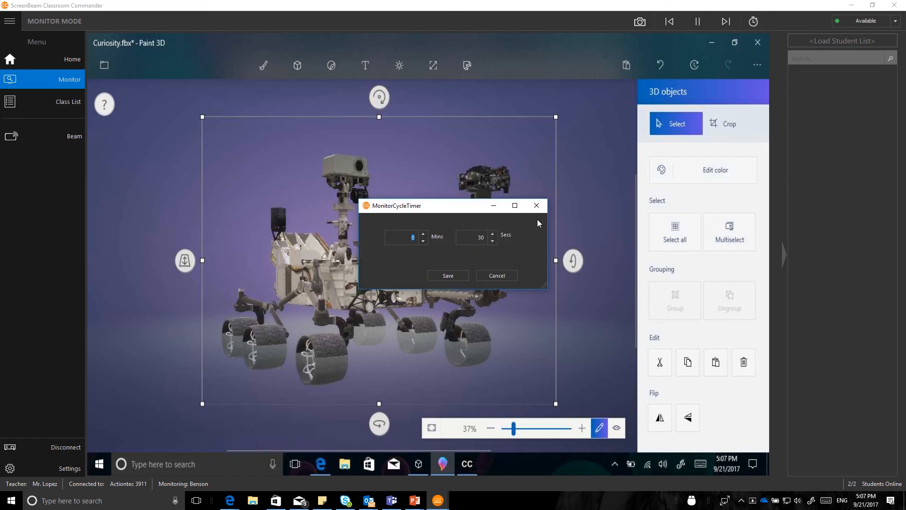
click(407, 237)
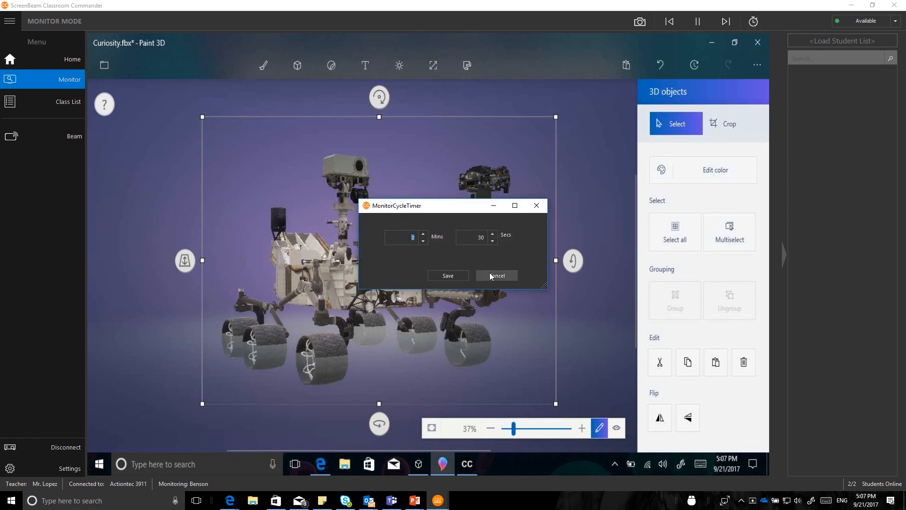
click(496, 275)
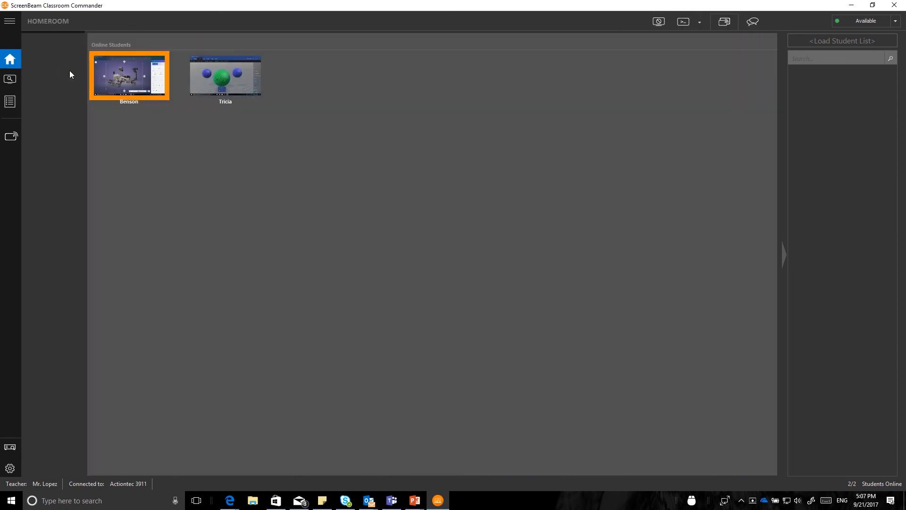
click(7, 22)
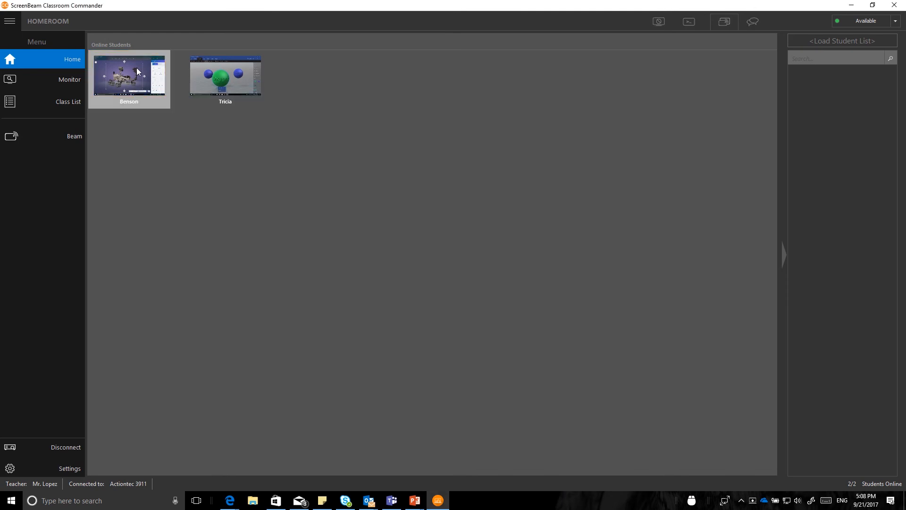
click(128, 75)
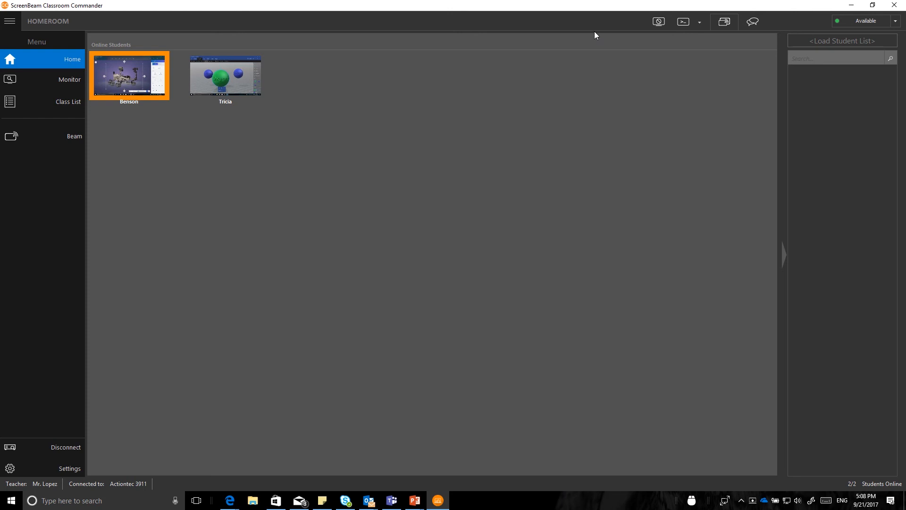
mouse_move(693, 30)
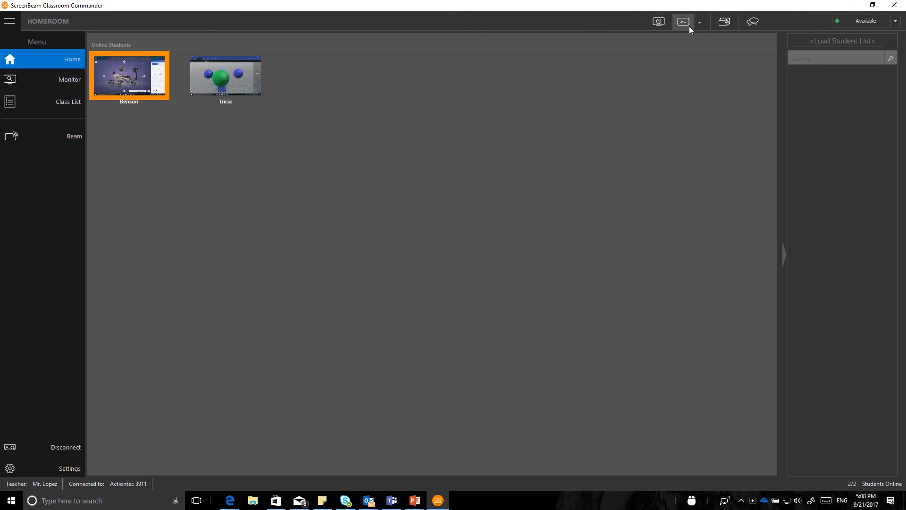
mouse_move(602, 44)
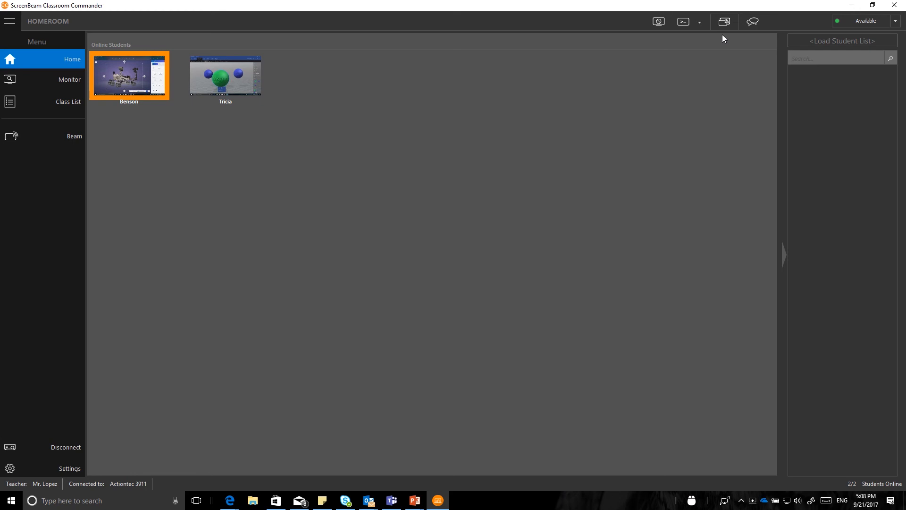
mouse_move(725, 22)
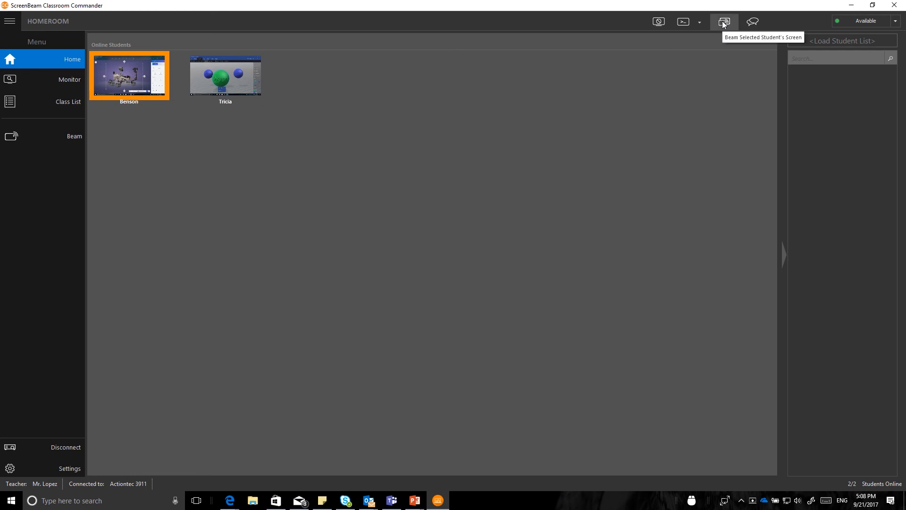
mouse_move(647, 153)
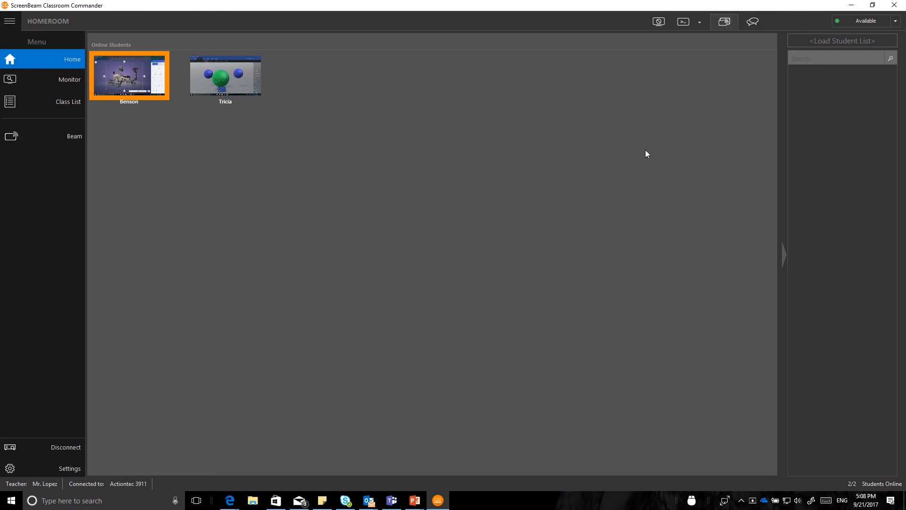
click(724, 21)
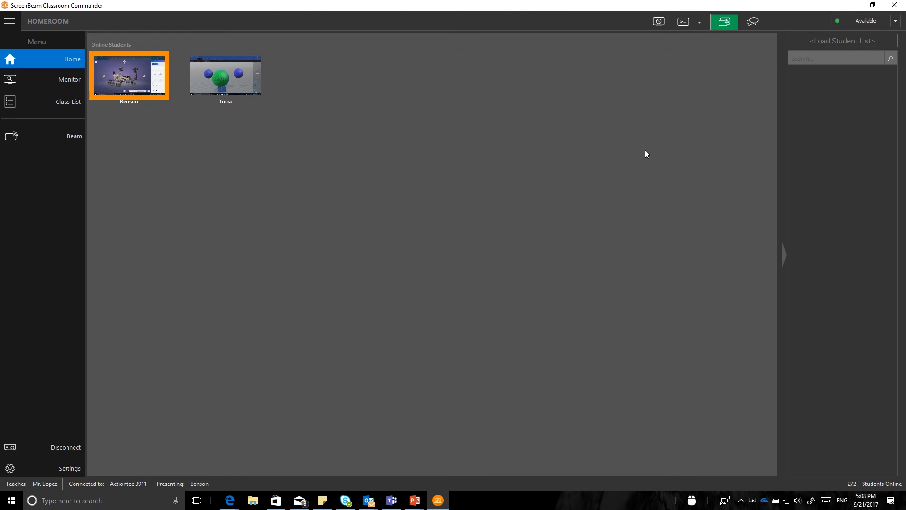
mouse_move(142, 106)
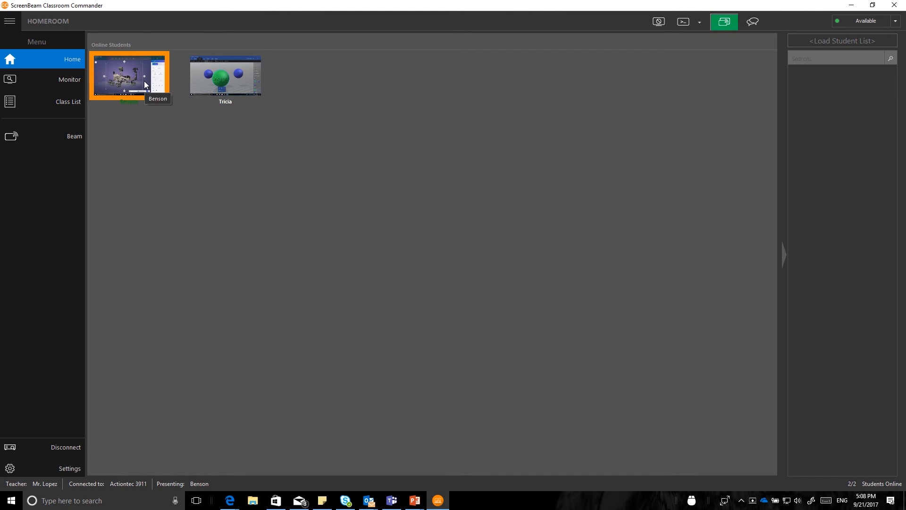
mouse_move(125, 174)
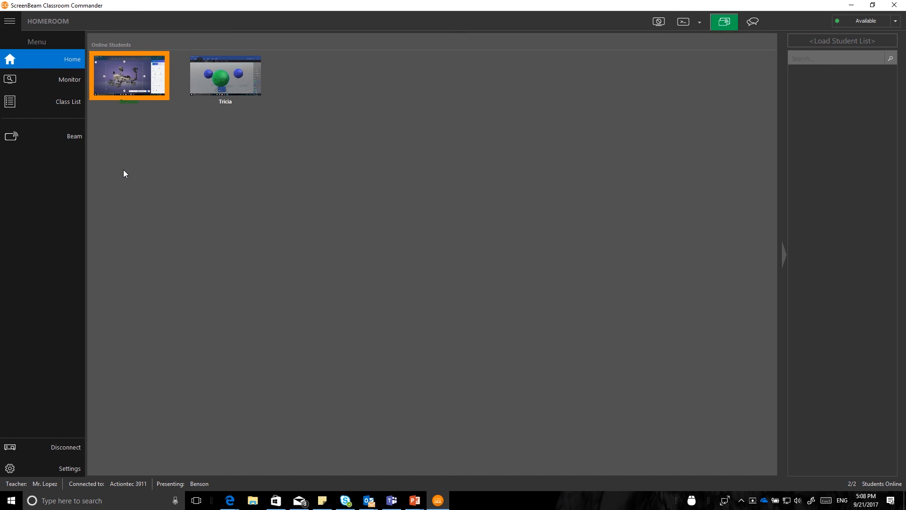
mouse_move(125, 160)
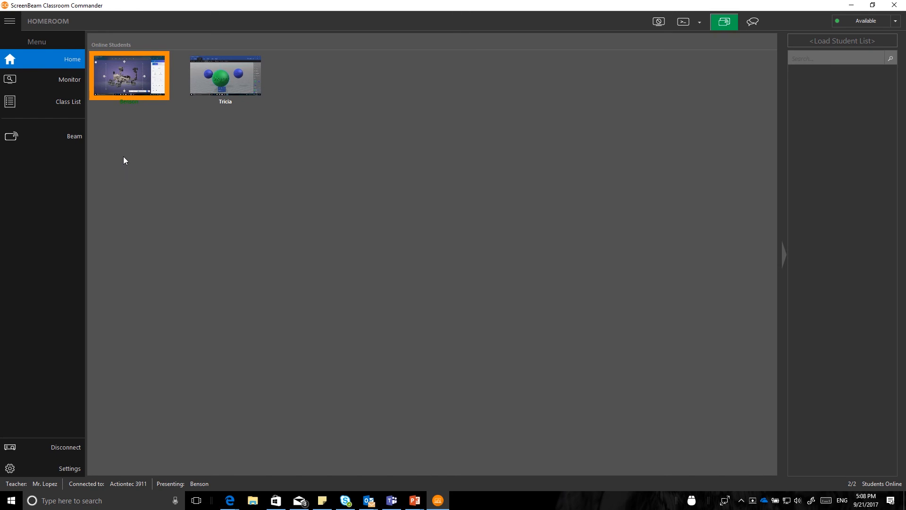
mouse_move(180, 135)
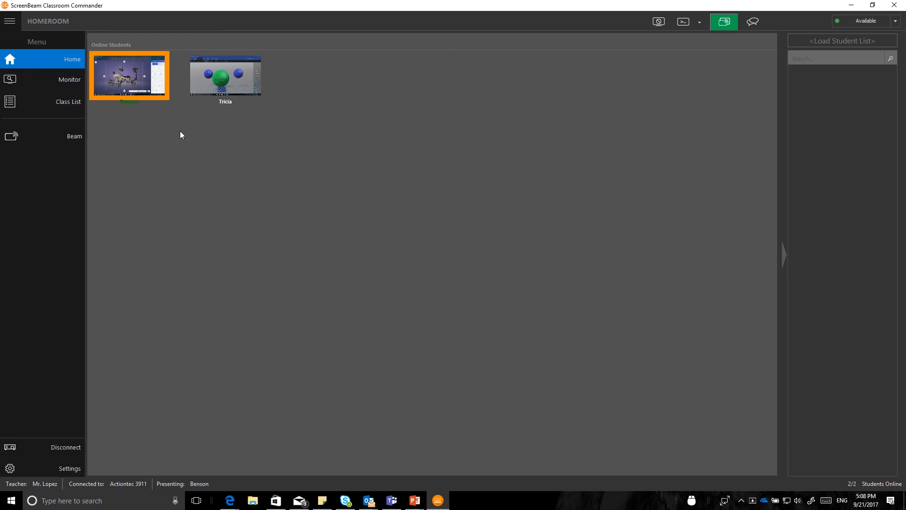
Select Tricia's spheres screen and beam it to the classroom display
click(225, 75)
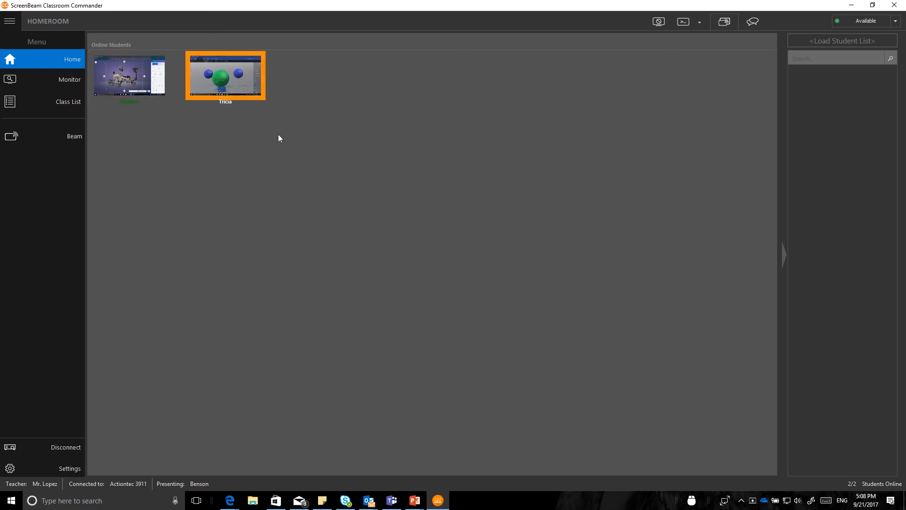
mouse_move(724, 20)
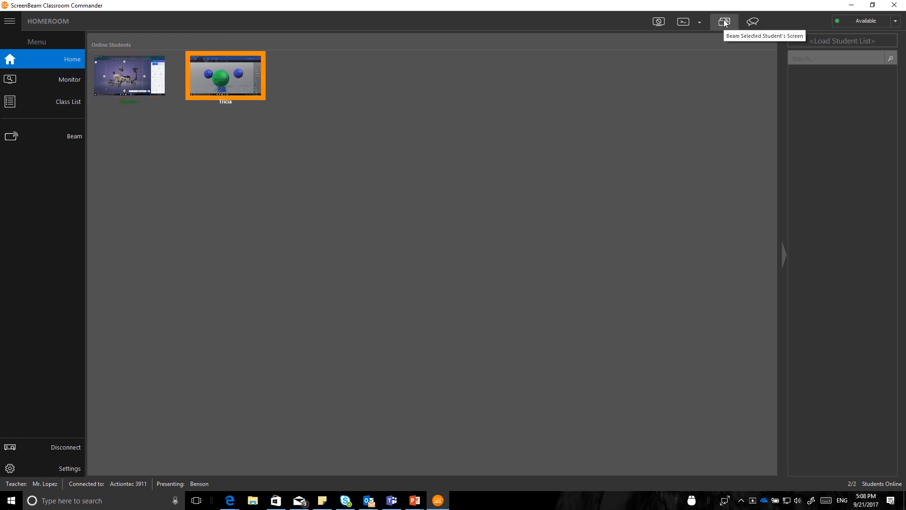
mouse_move(709, 109)
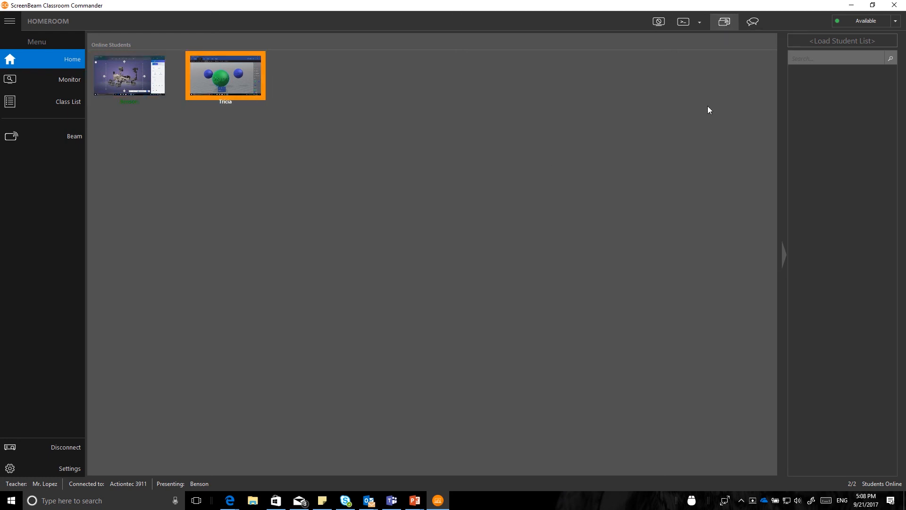
click(725, 21)
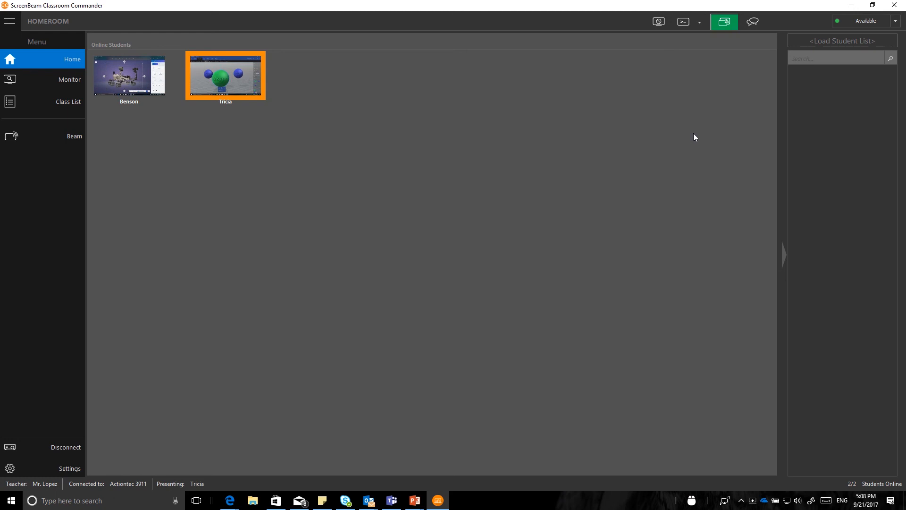
mouse_move(237, 91)
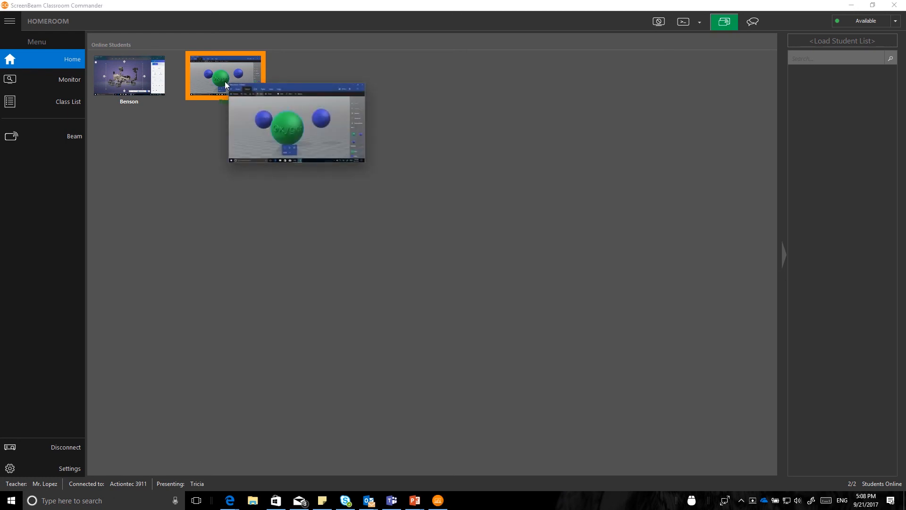
mouse_move(206, 155)
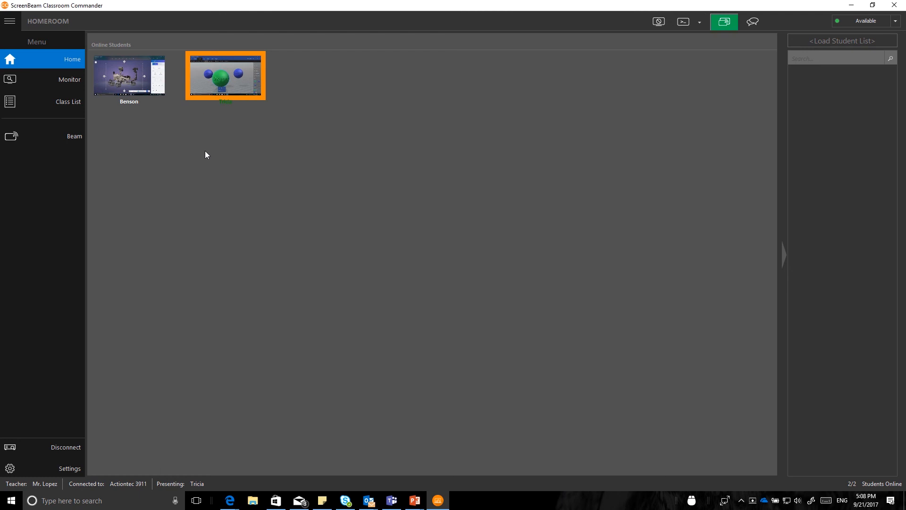
mouse_move(278, 144)
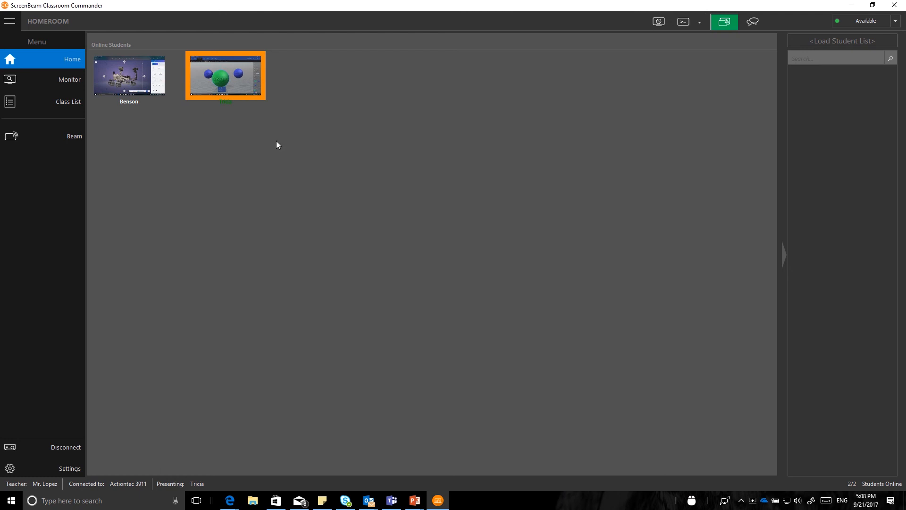
mouse_move(659, 22)
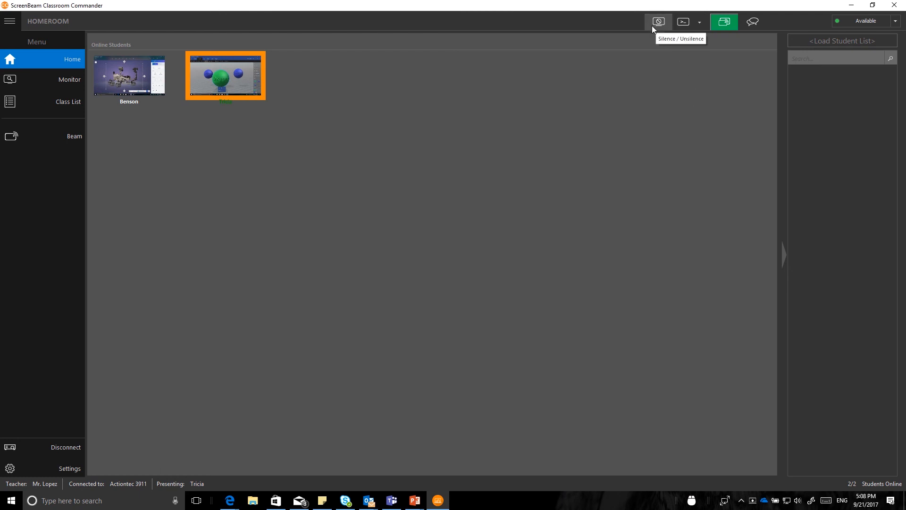
mouse_move(612, 41)
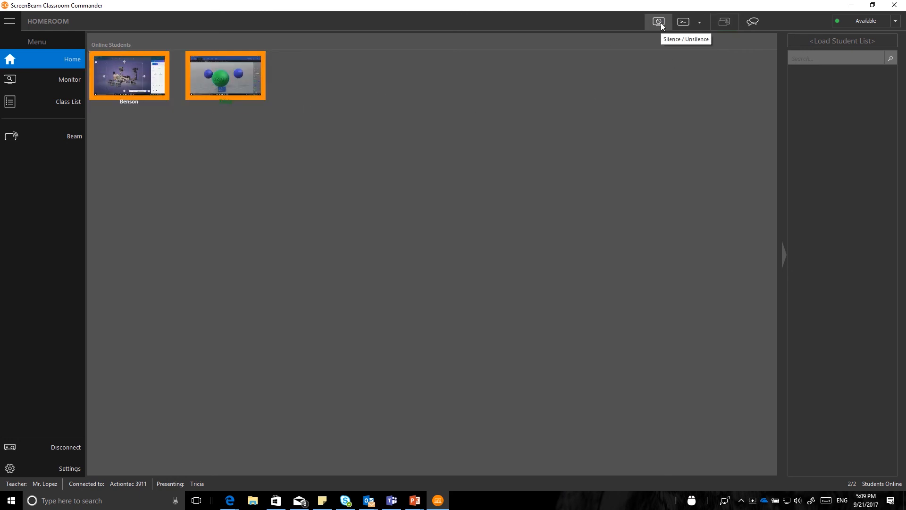
Silence Benson's and Tricia's screens
click(658, 21)
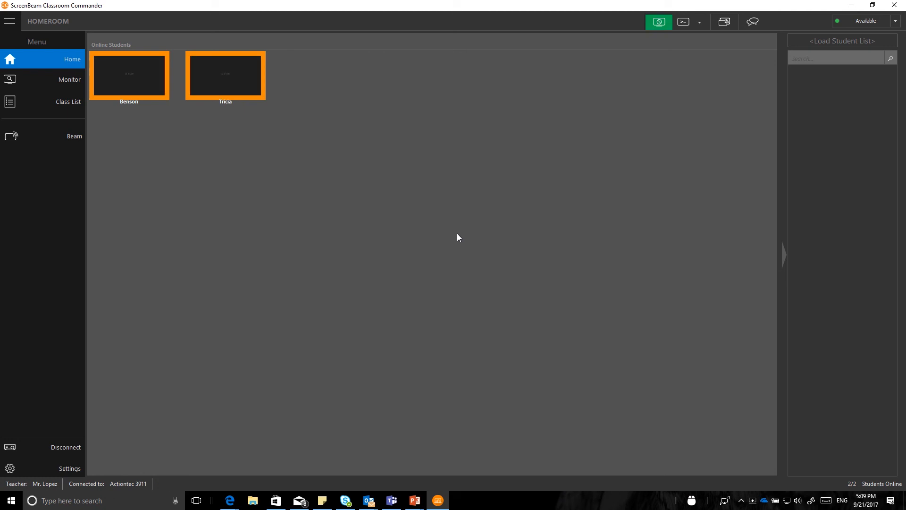
mouse_move(617, 154)
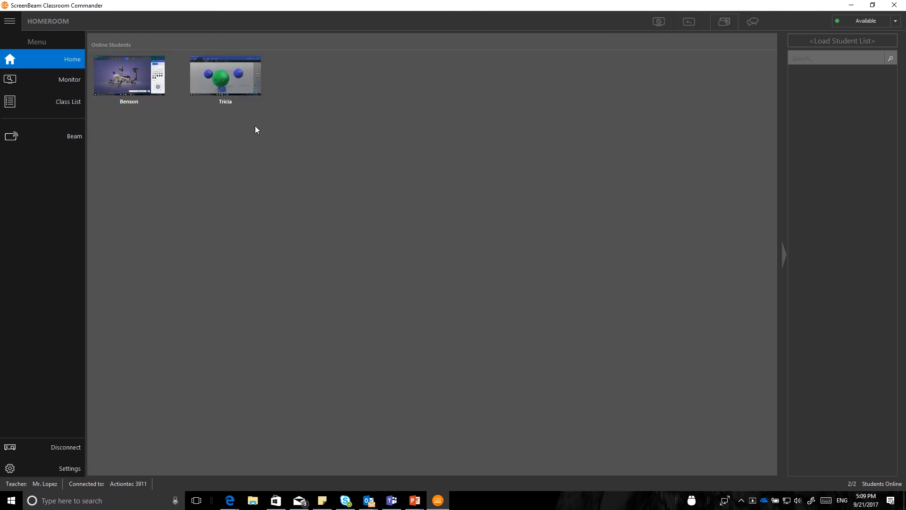
mouse_move(297, 115)
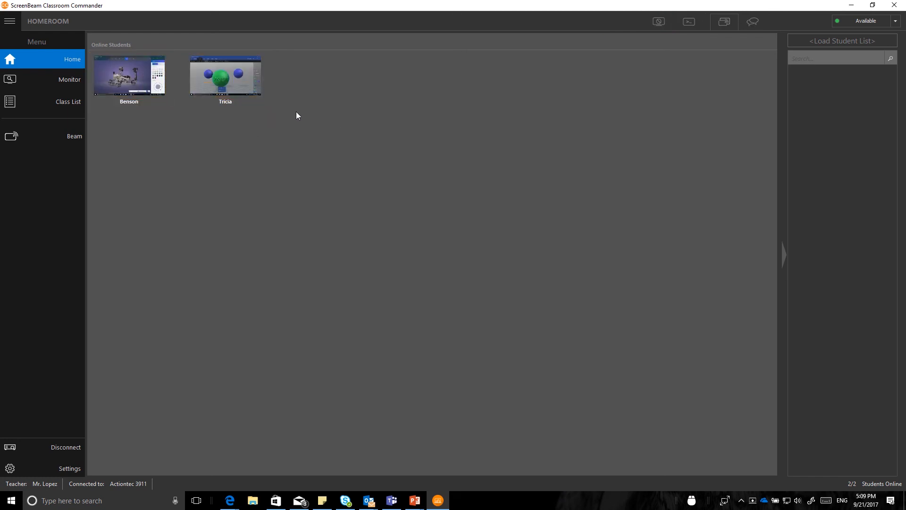
click(224, 75)
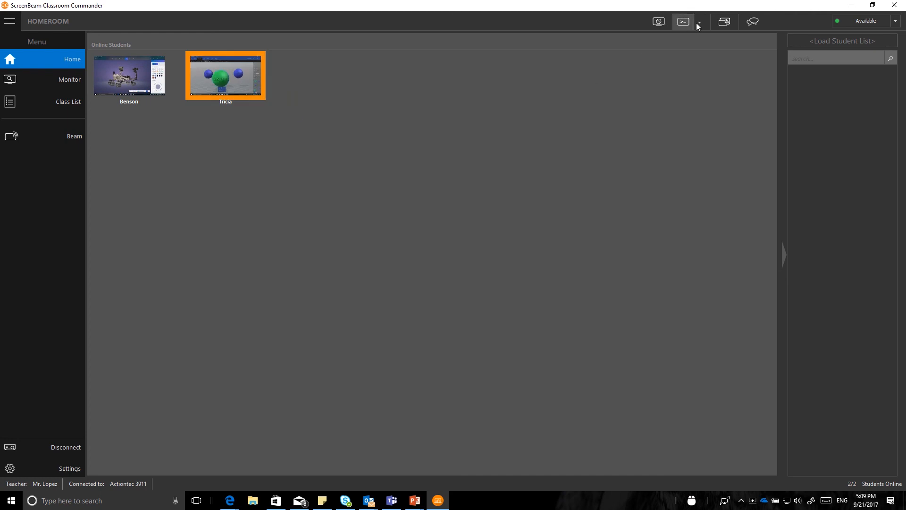
click(700, 21)
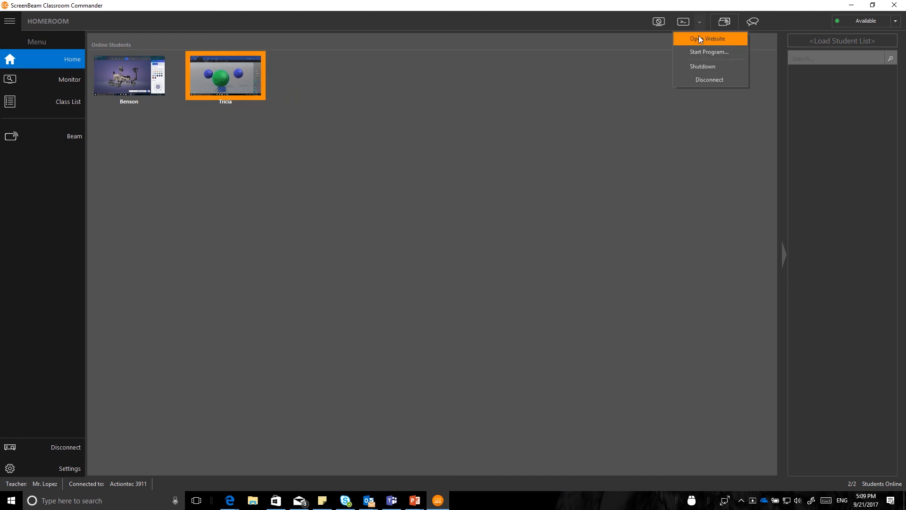
mouse_move(704, 68)
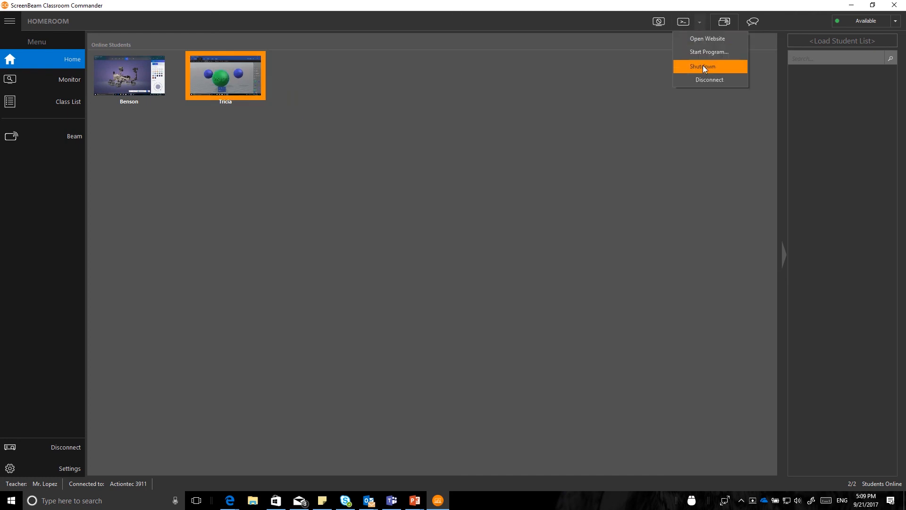
mouse_move(705, 85)
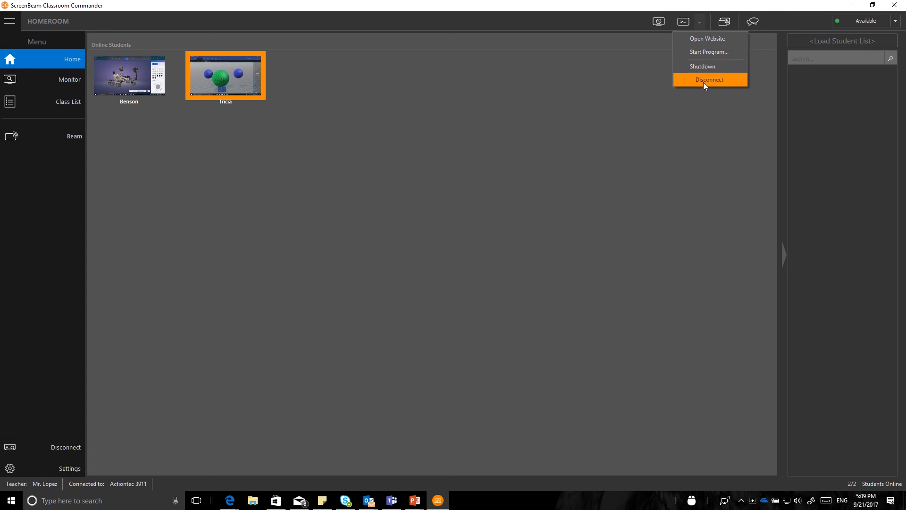
click(710, 80)
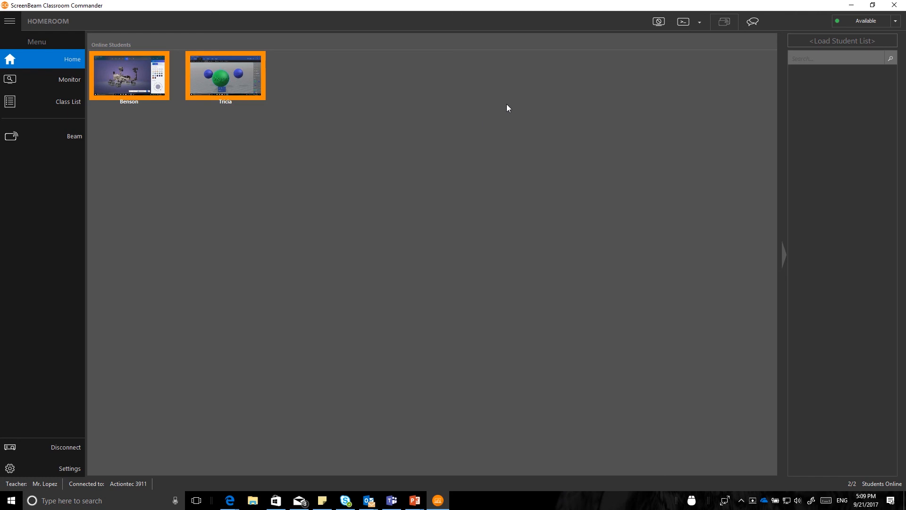
mouse_move(754, 21)
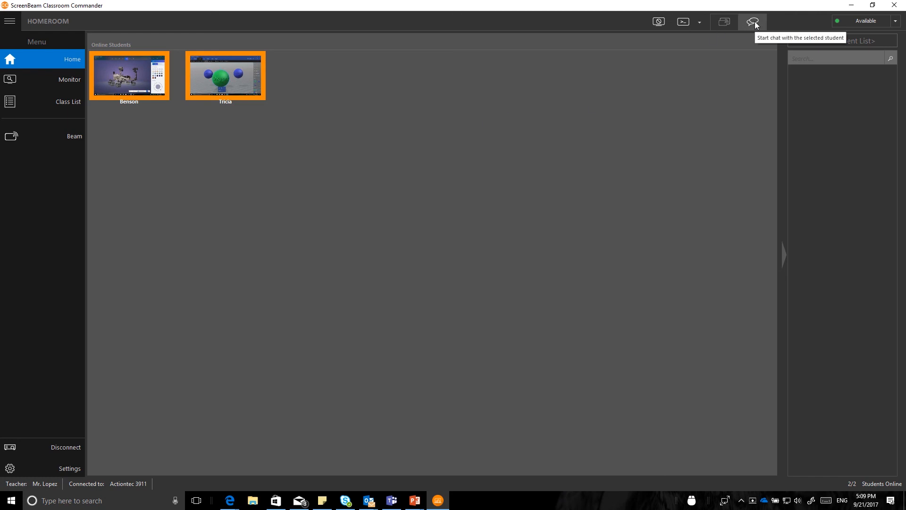
Open a group chat with Benson and Tricia and send 'good job with your presos'
click(751, 22)
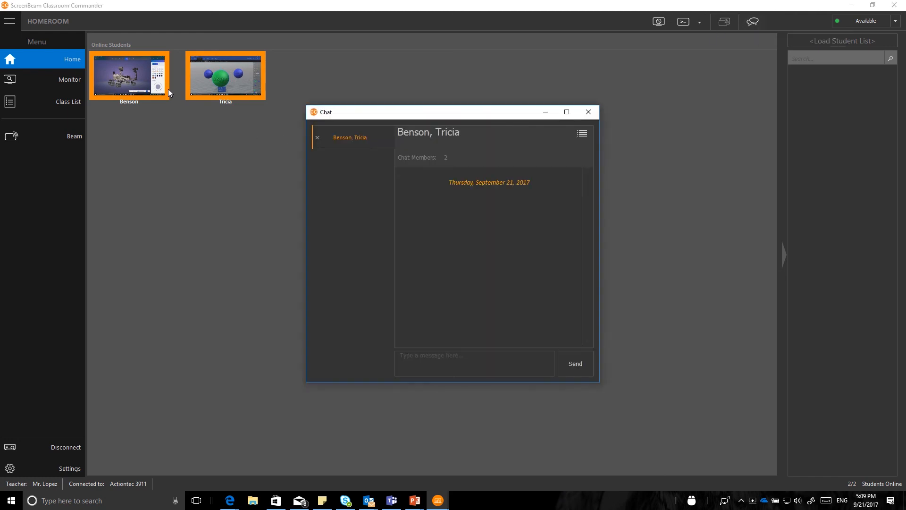
click(474, 363)
text(good j)
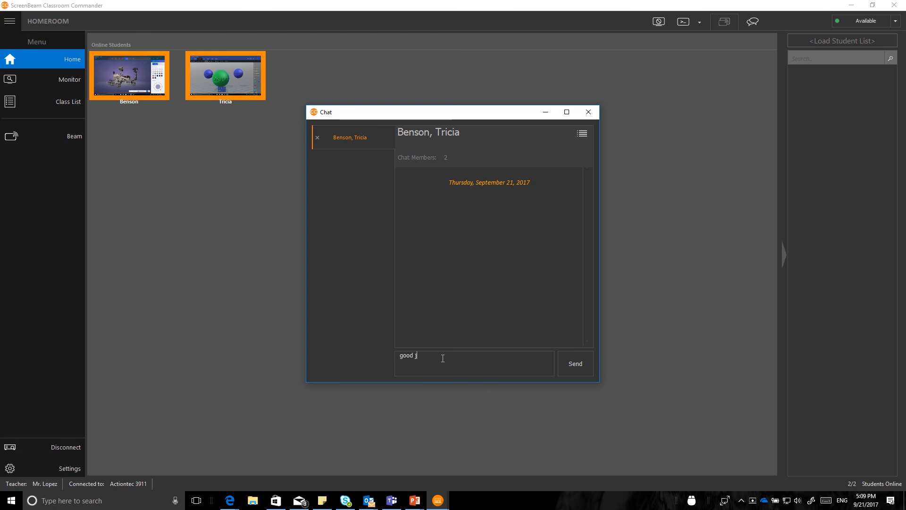
text(ob)
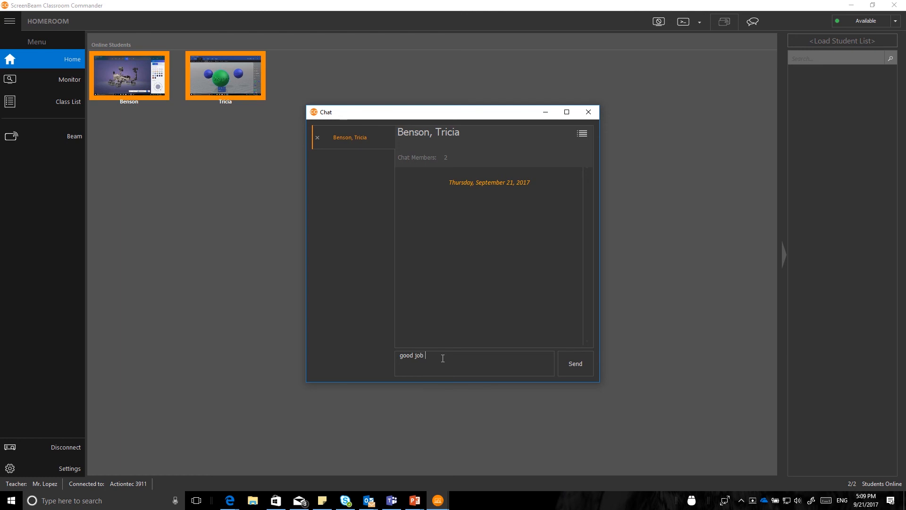
text(with your presos)
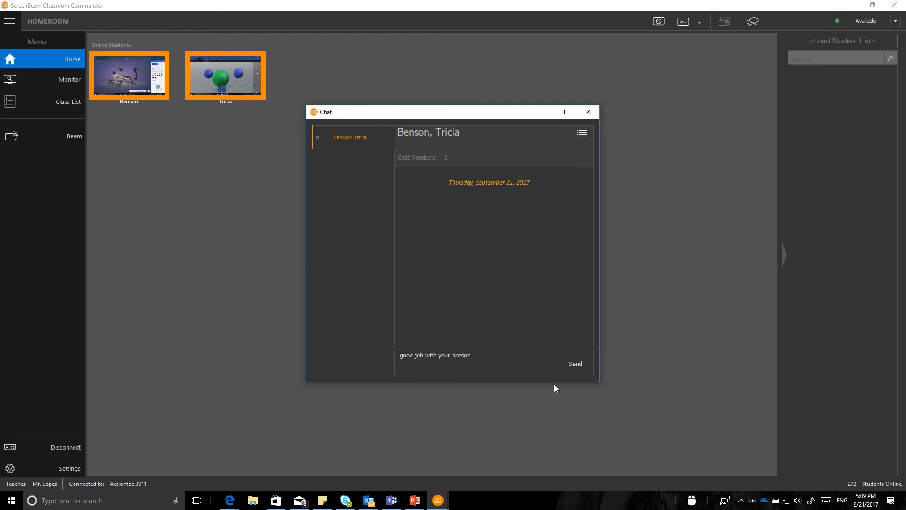
click(575, 363)
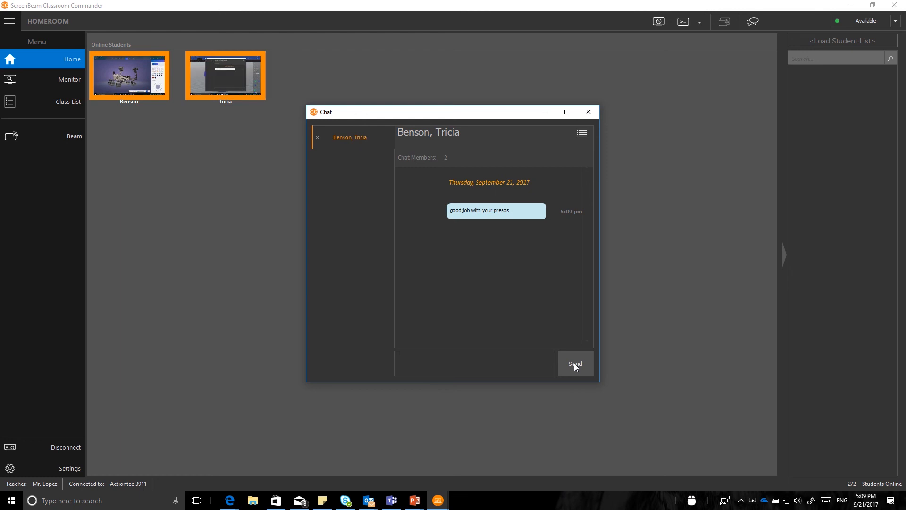
click(474, 362)
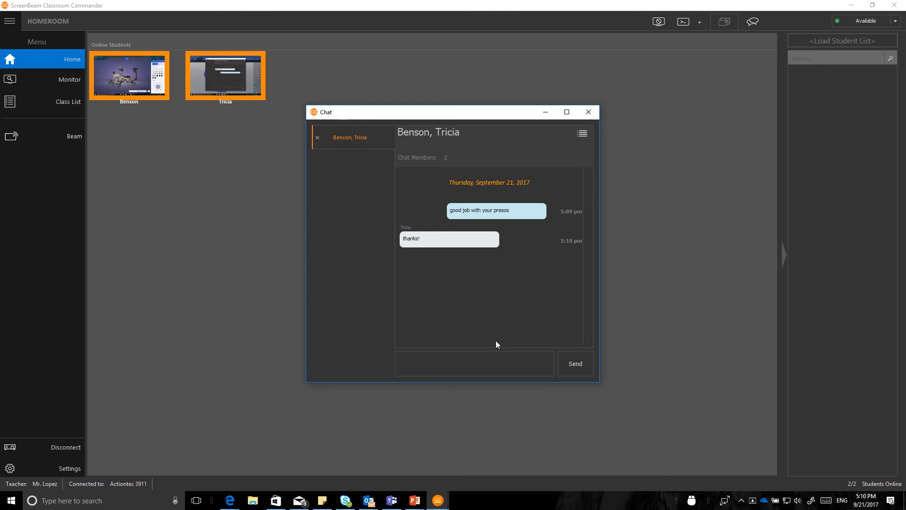
mouse_move(510, 331)
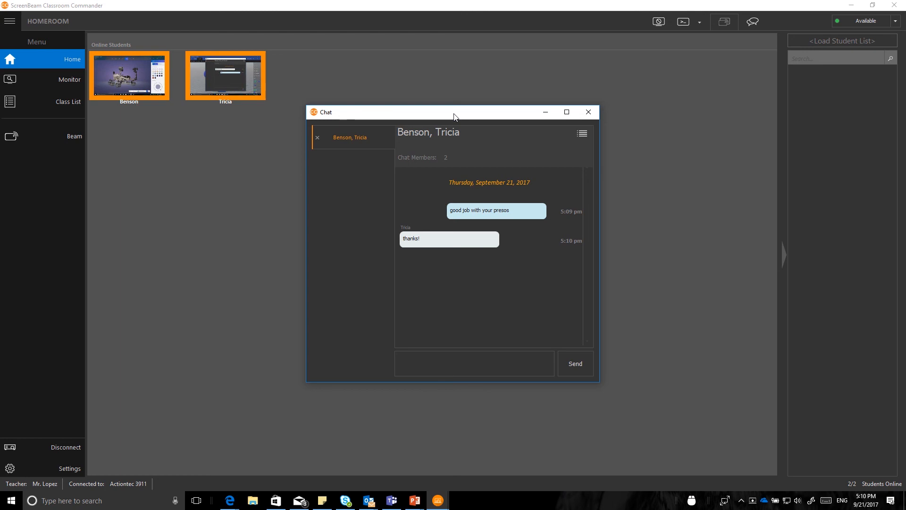
click(474, 362)
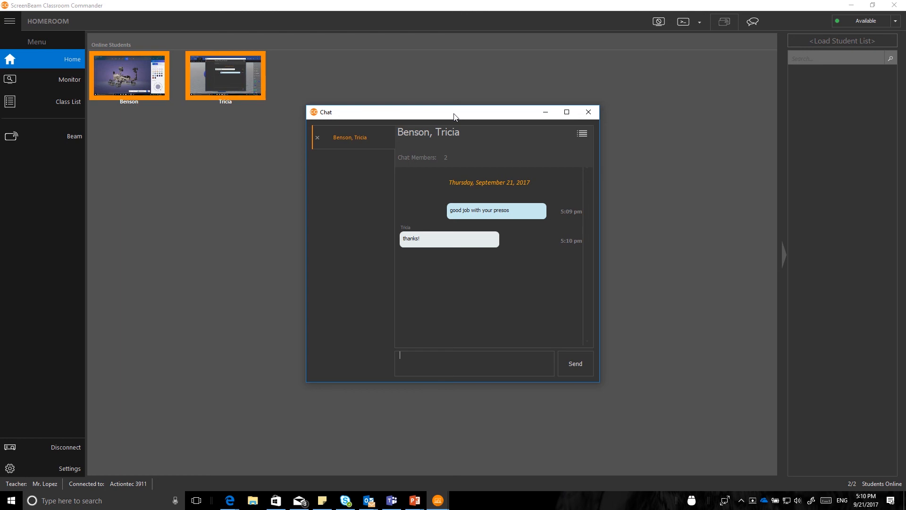